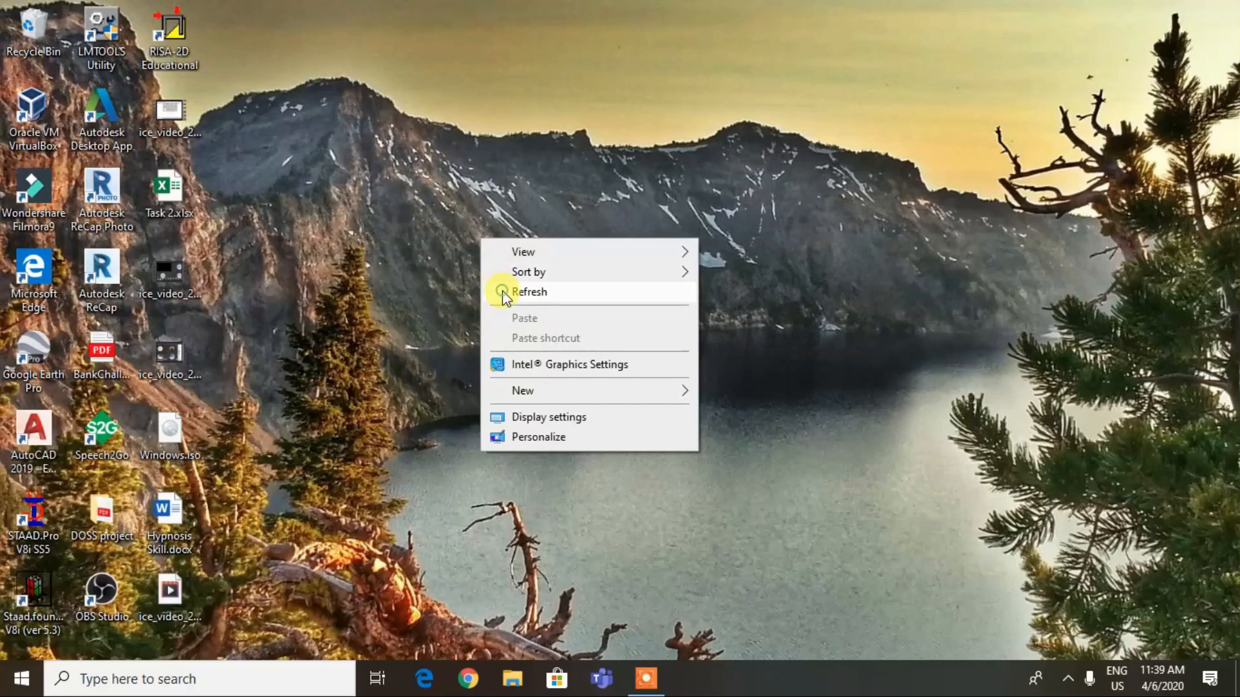
Refresh the desktop and launch File Explorer from the taskbar.
click(507, 292)
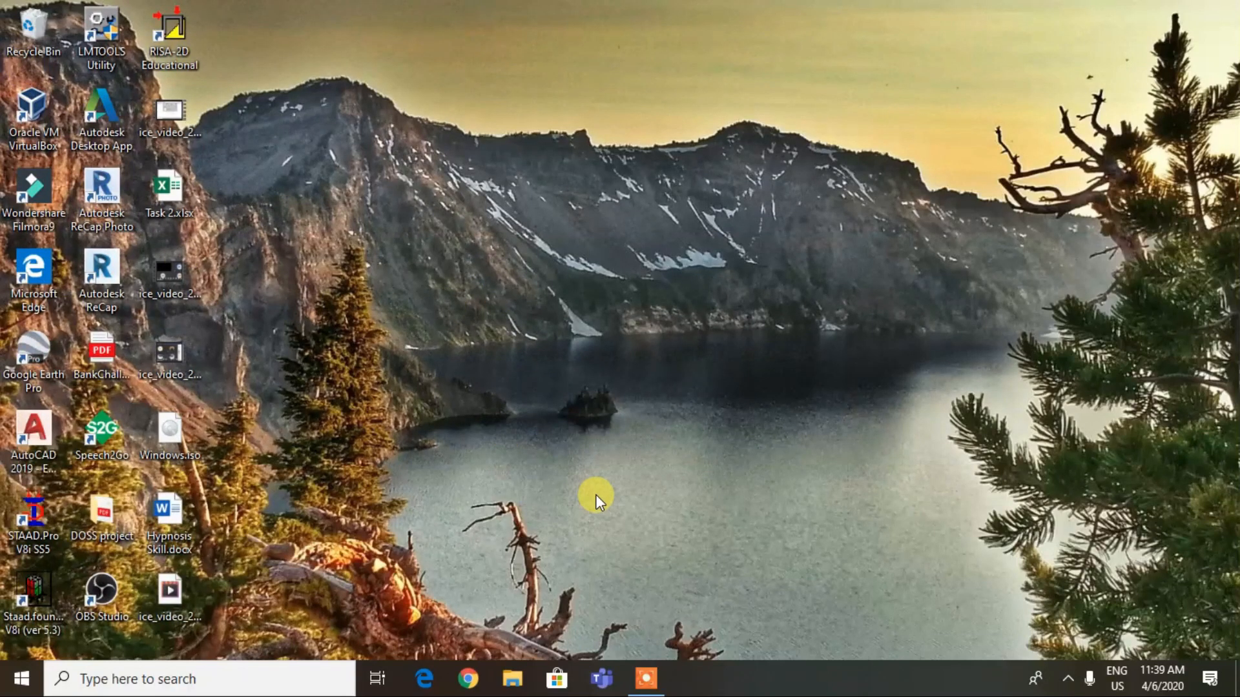
mouse_move(559, 640)
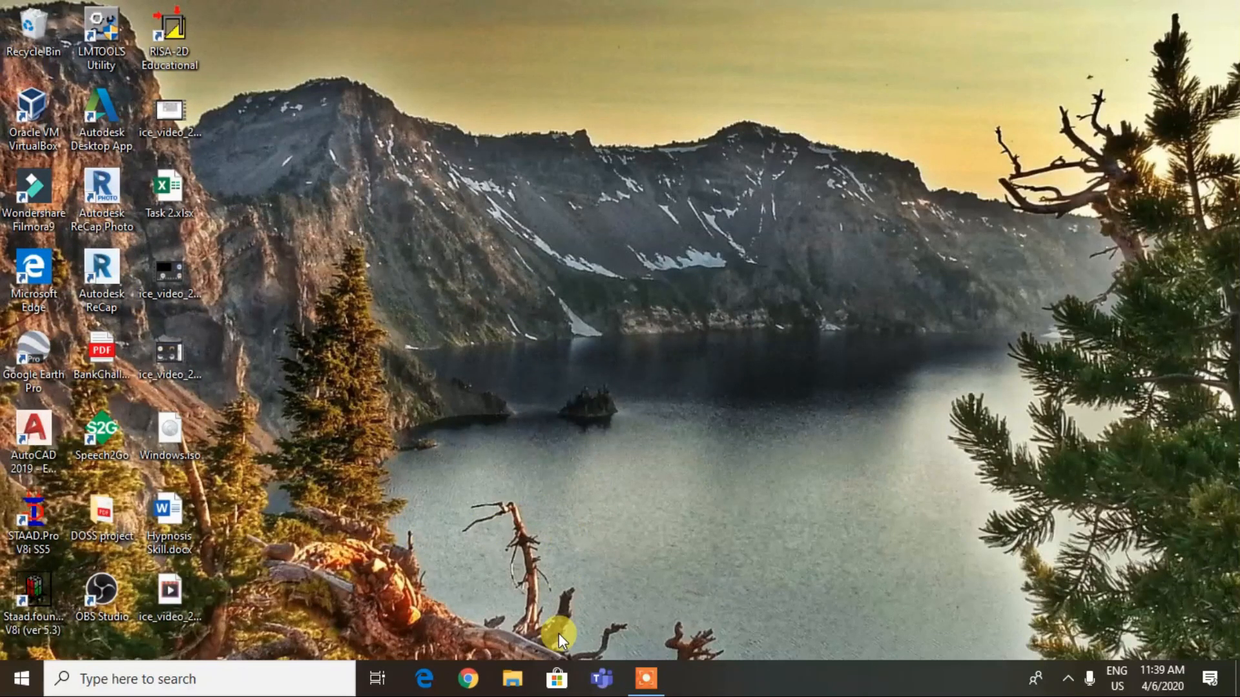
click(513, 679)
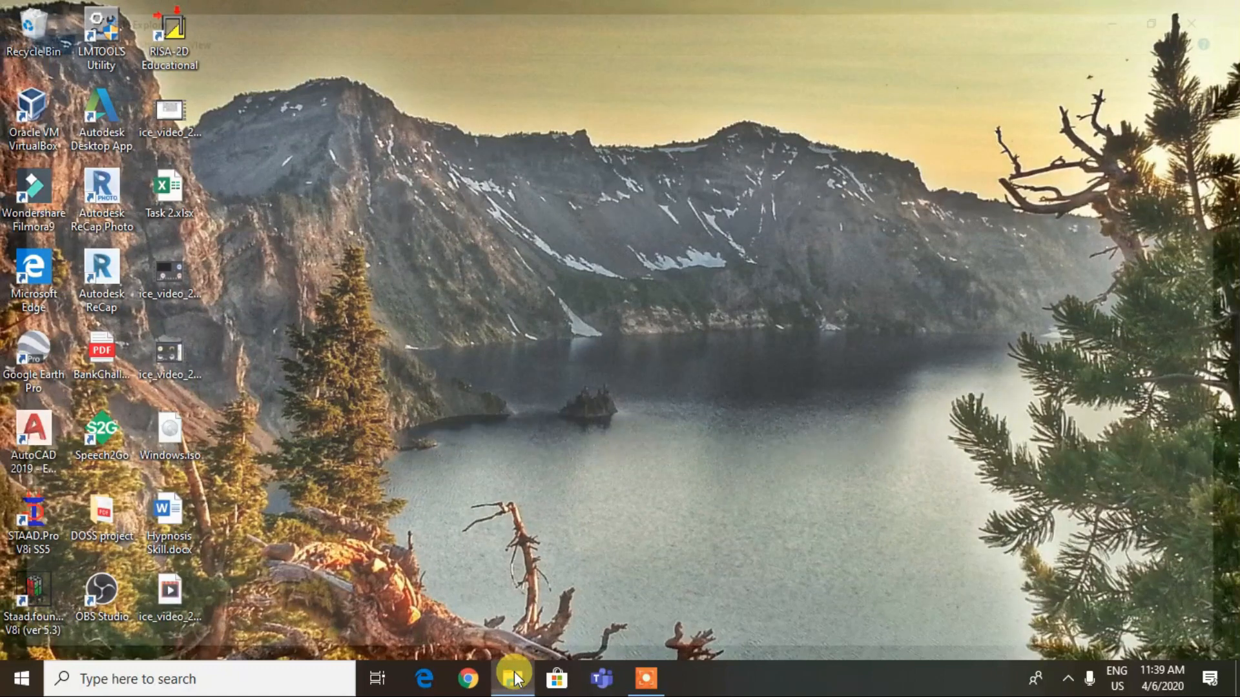
Show This PC's drives, including WINDOWS 10 (F:) with 25.2 GB free of 29.2 GB.
click(510, 678)
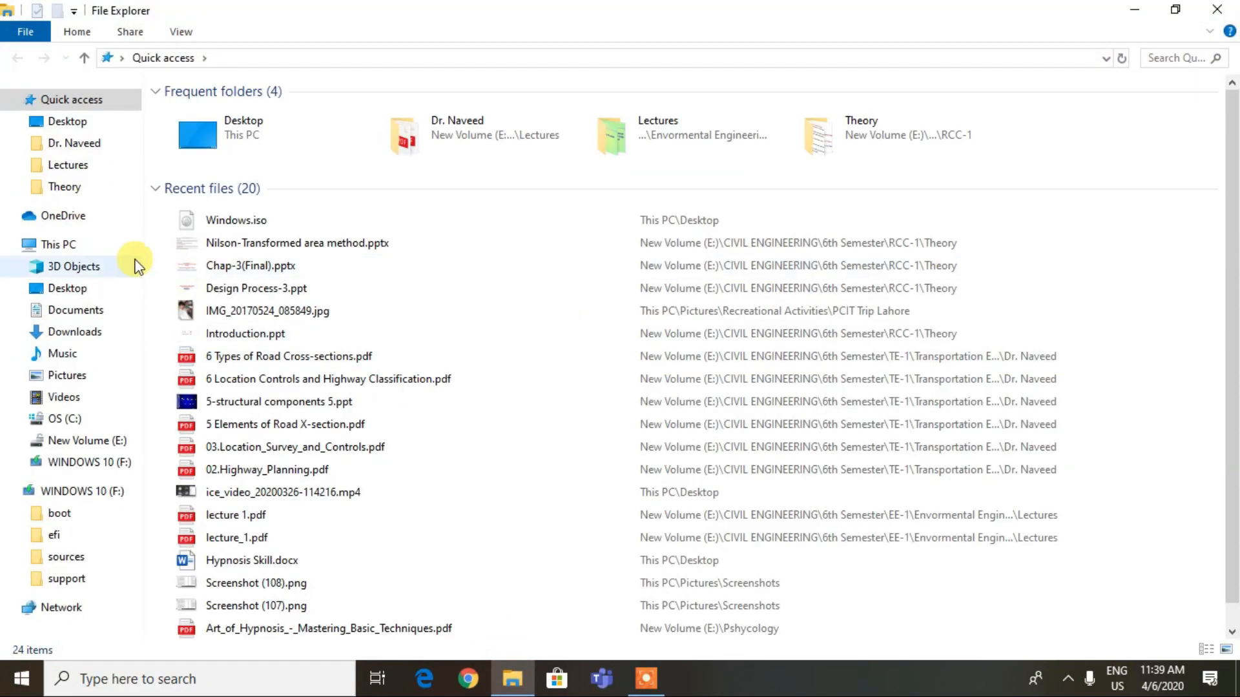
click(54, 246)
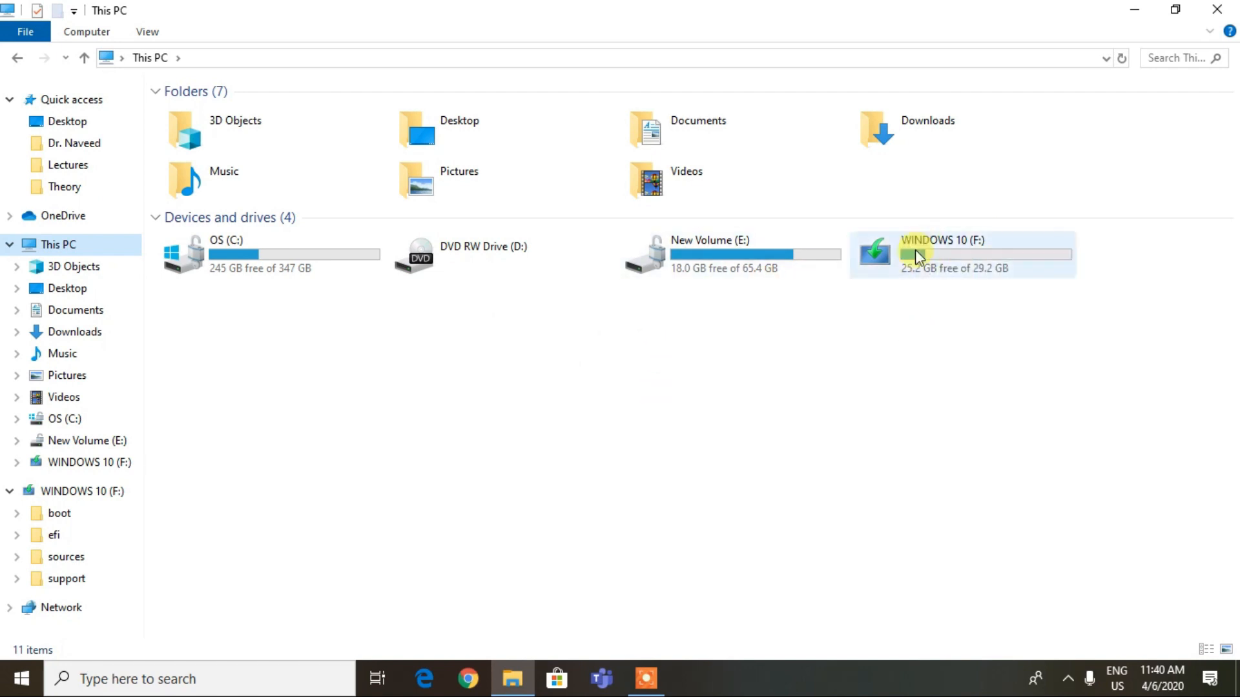
mouse_move(938, 260)
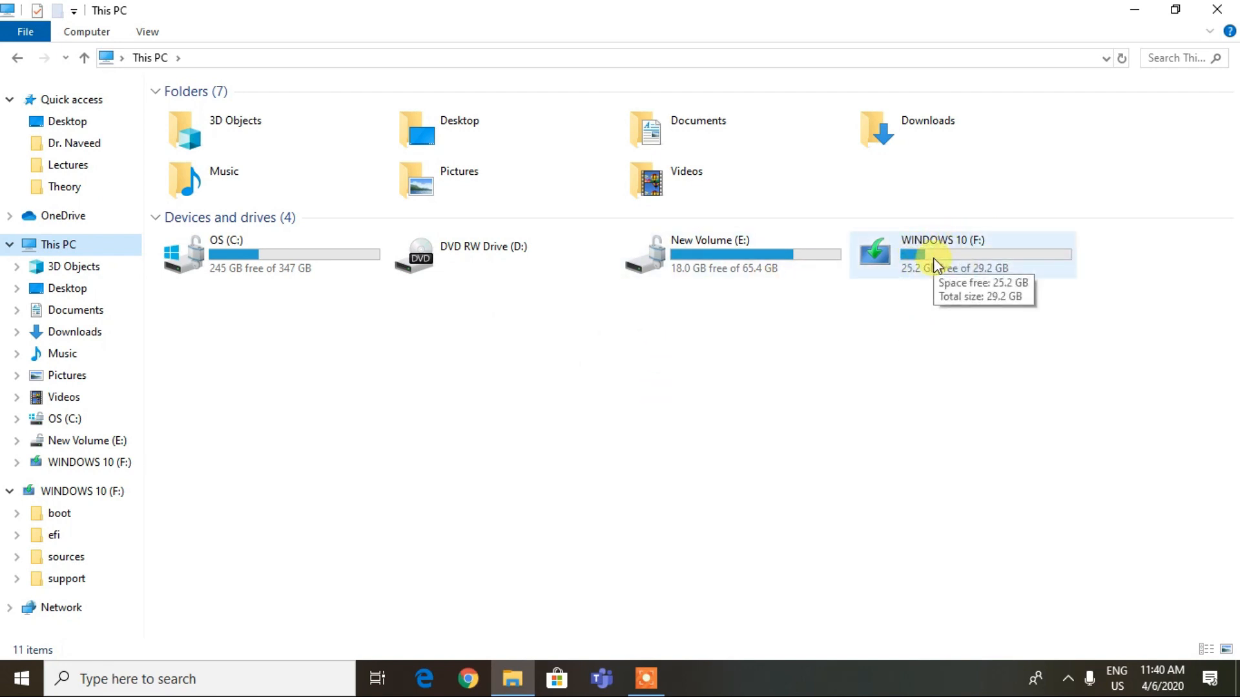
mouse_move(961, 266)
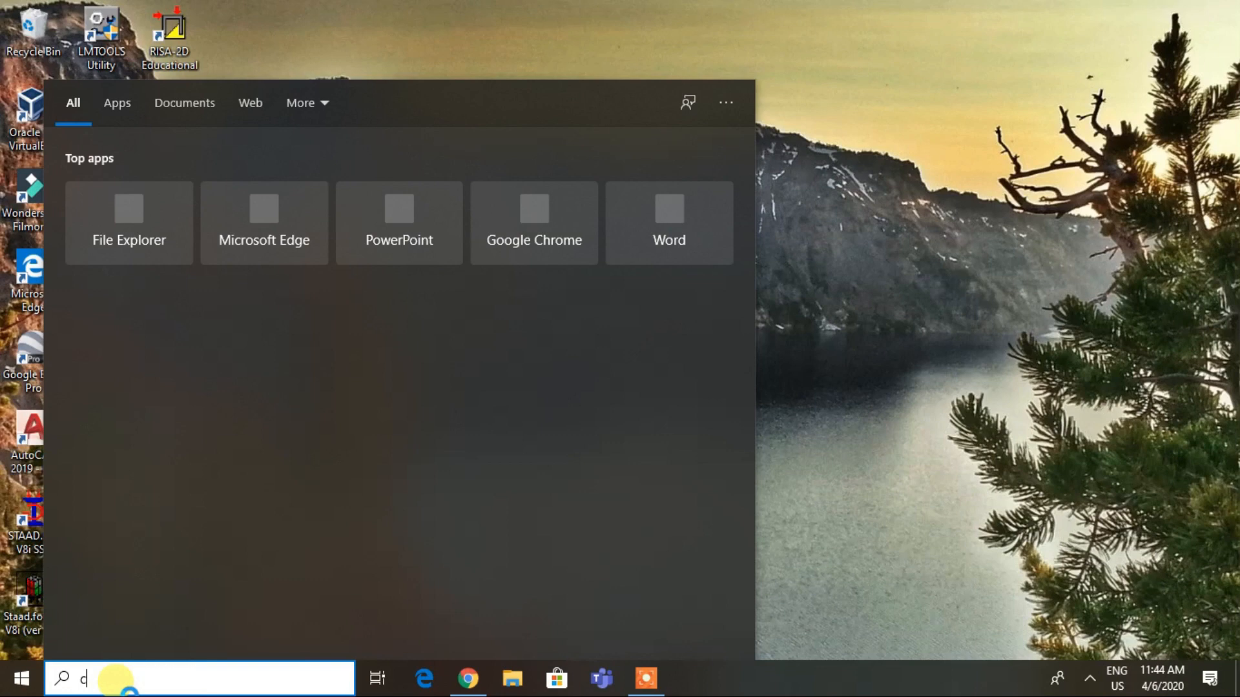
Search for cmd, launch Command Prompt and run DISKPART from it.
text(md)
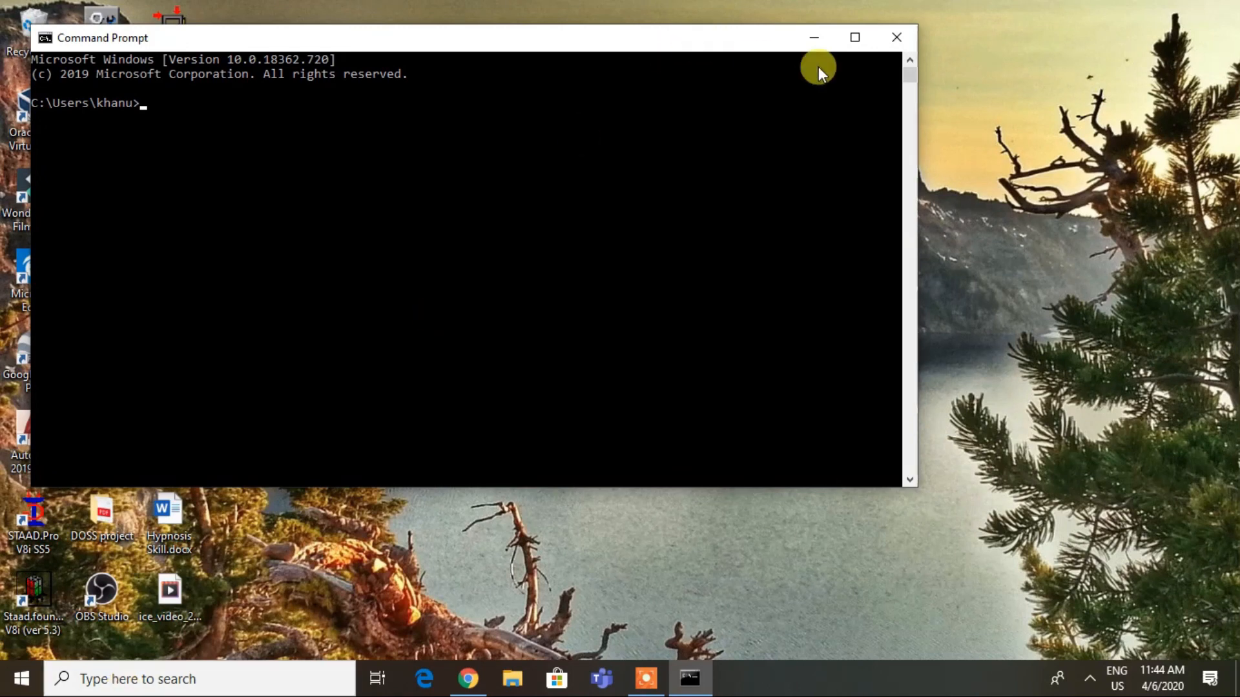
mouse_move(892, 37)
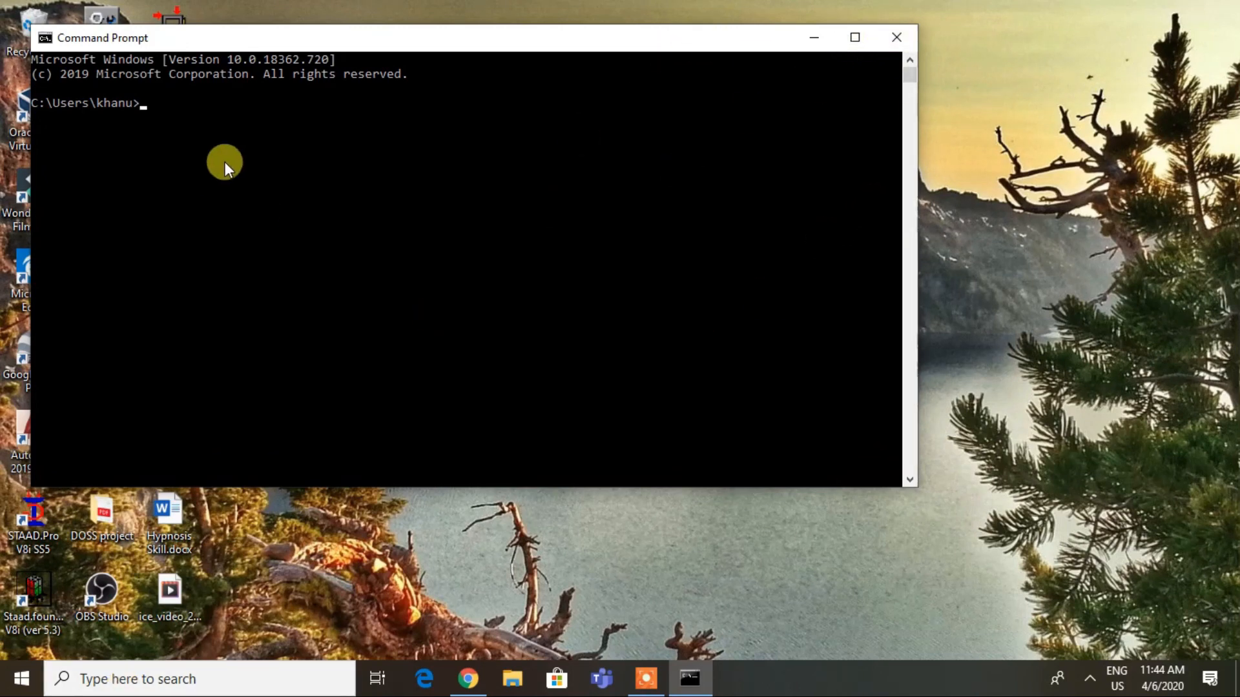
text(DI)
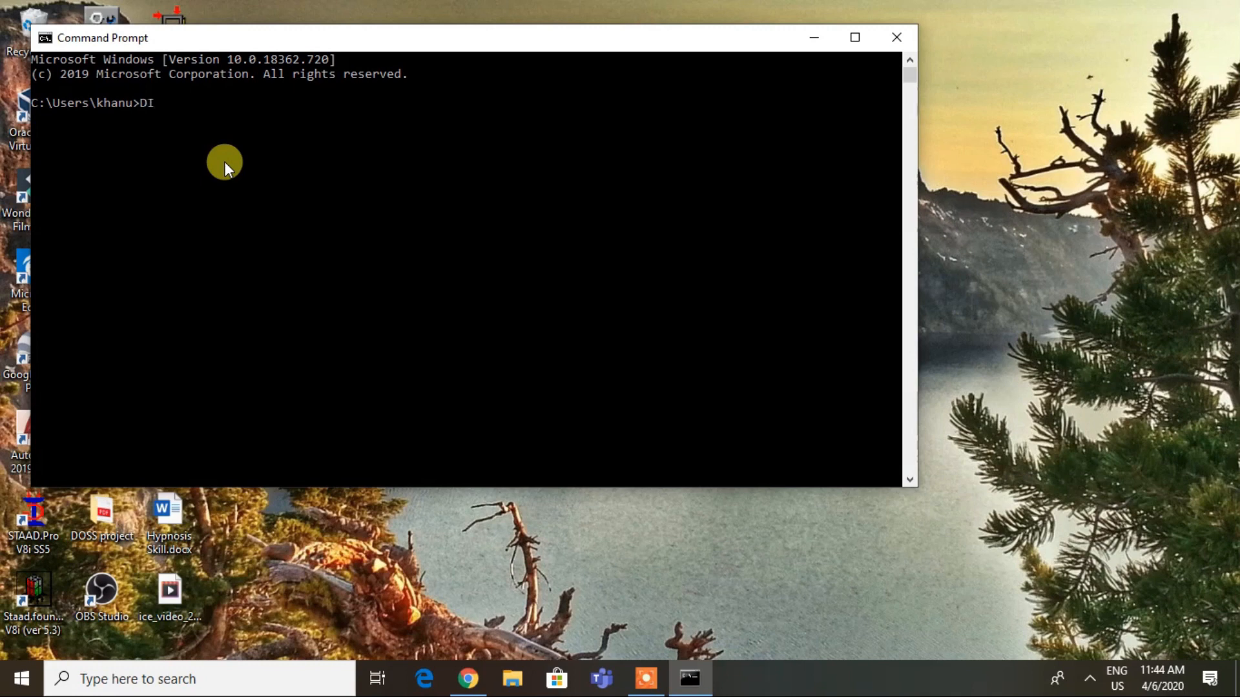
text(SKPART)
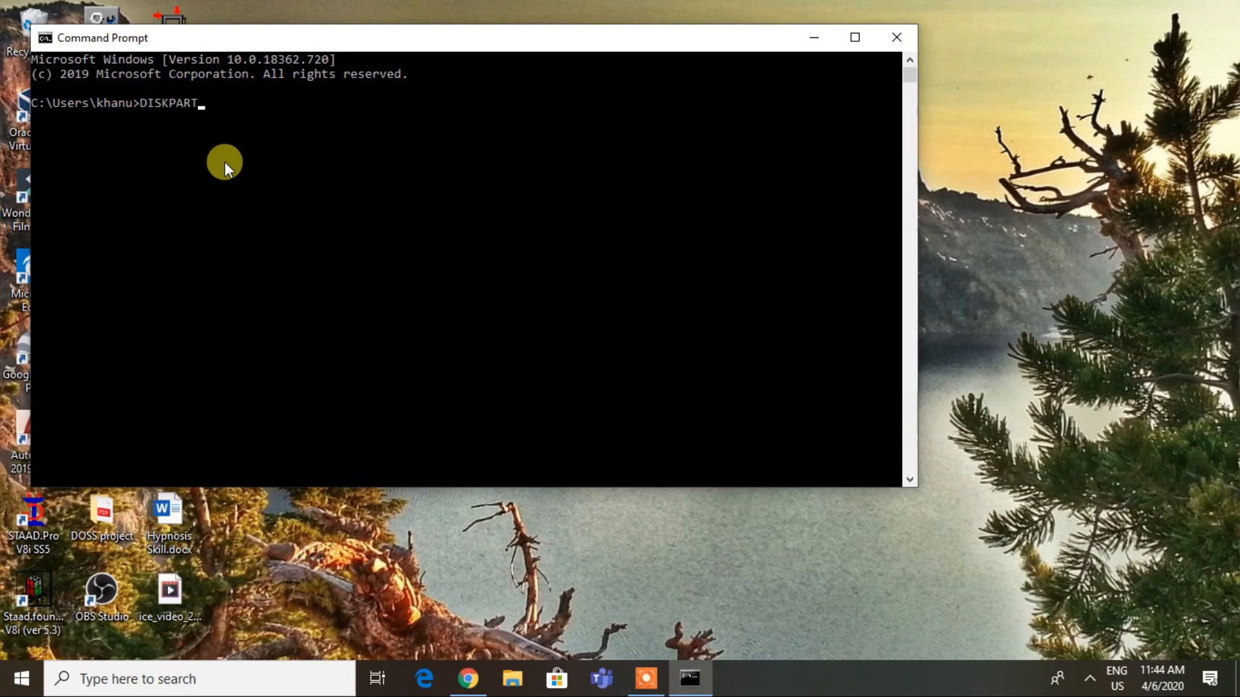
key(Enter)
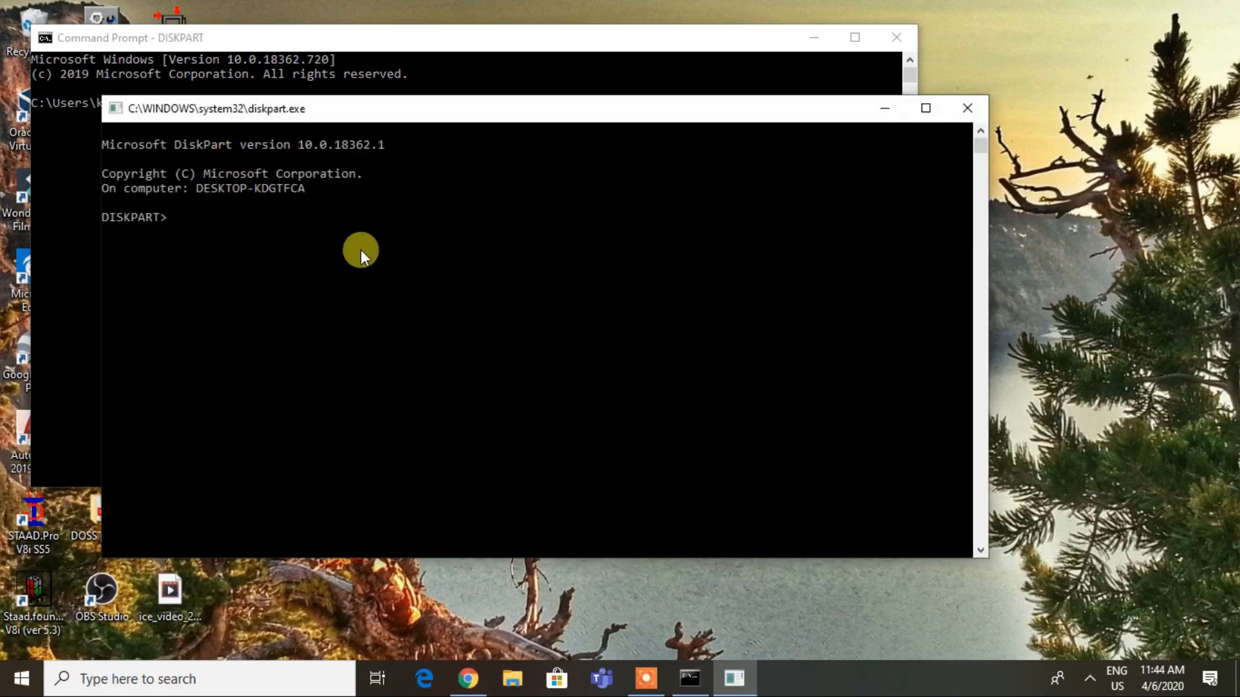
Run LIST DISK to show Disk 0 at 465 GB and Disk 1 at 29 GB.
text(LI)
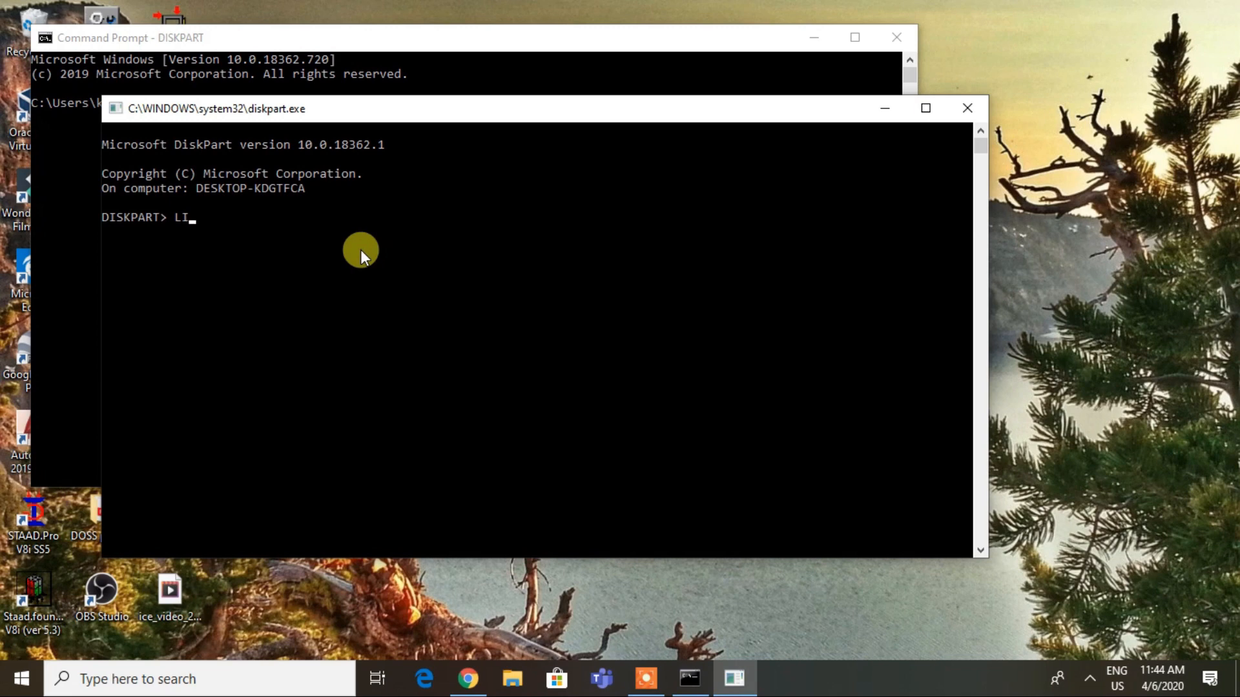
text(ST DIS)
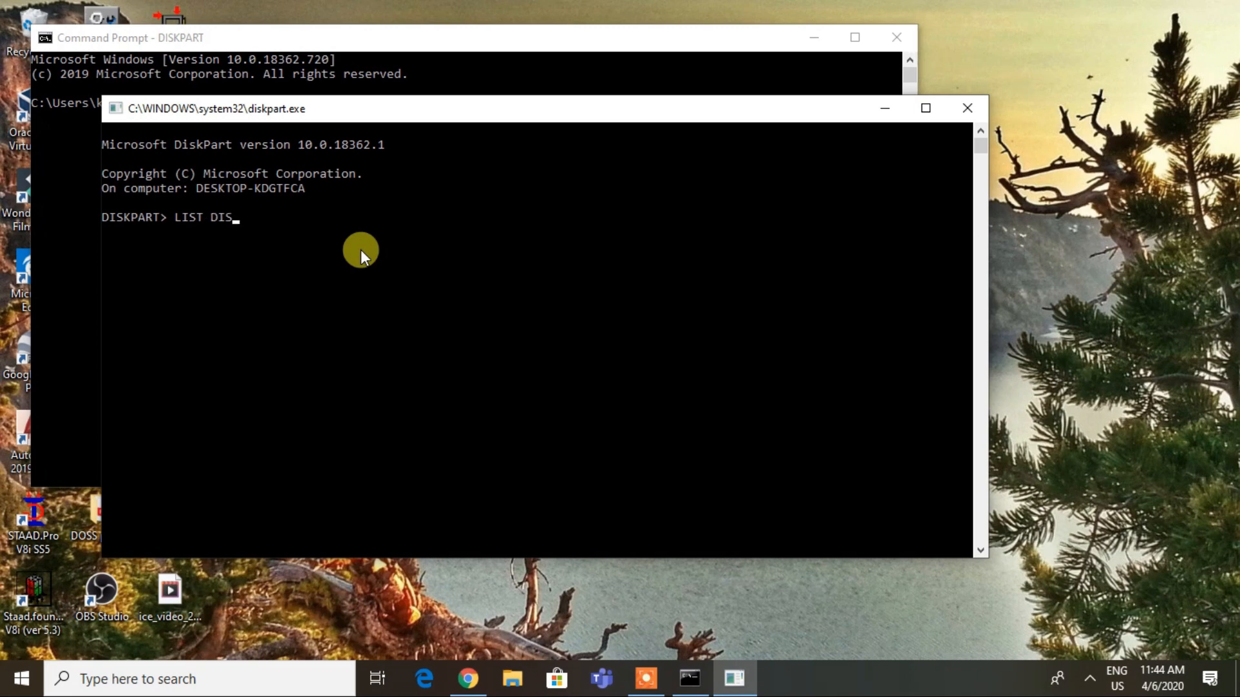
key(Enter)
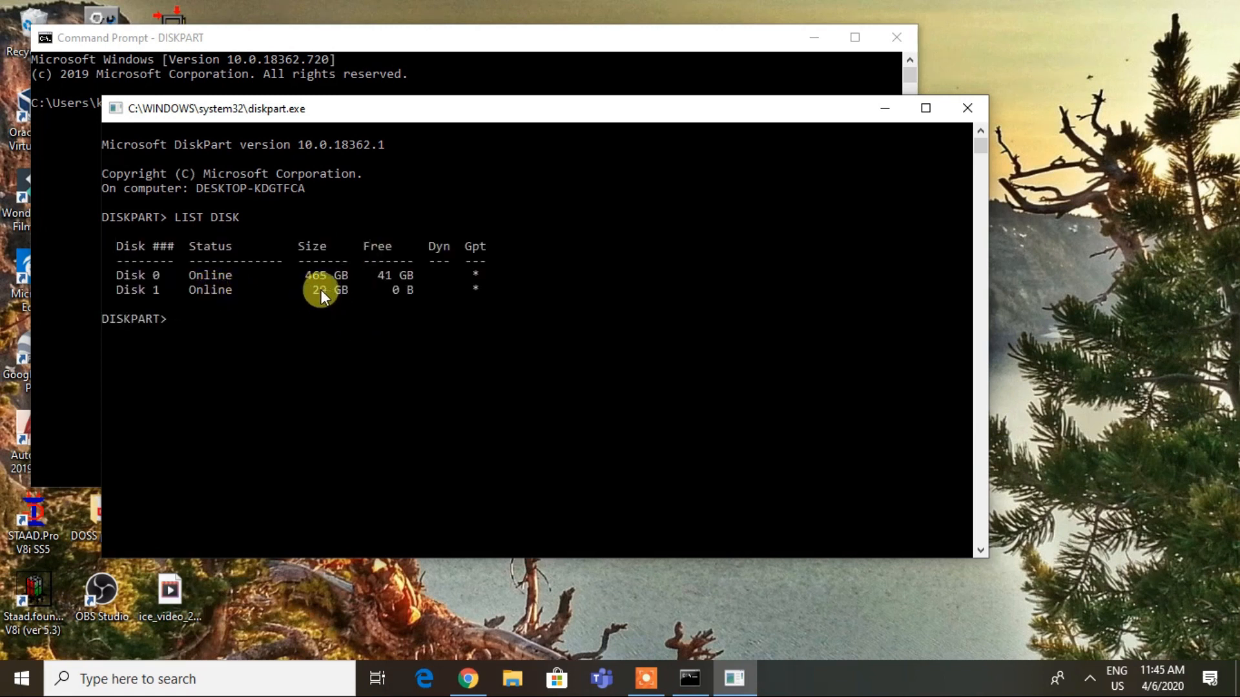
mouse_move(367, 292)
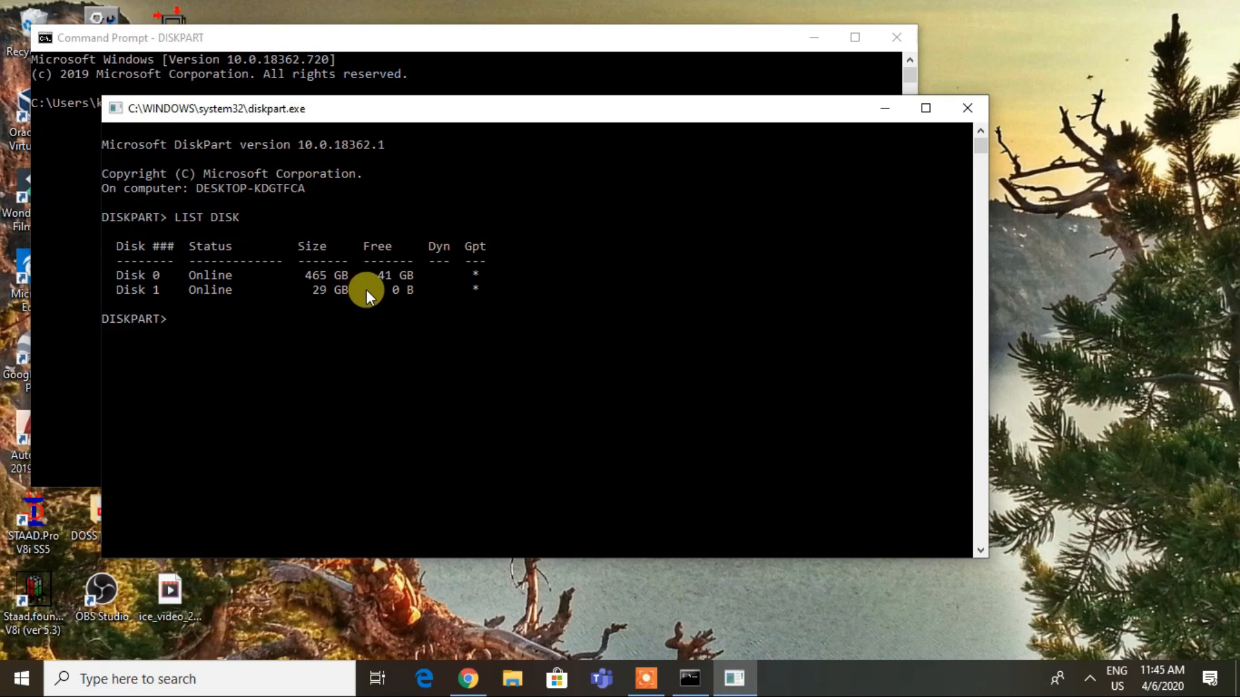
mouse_move(412, 302)
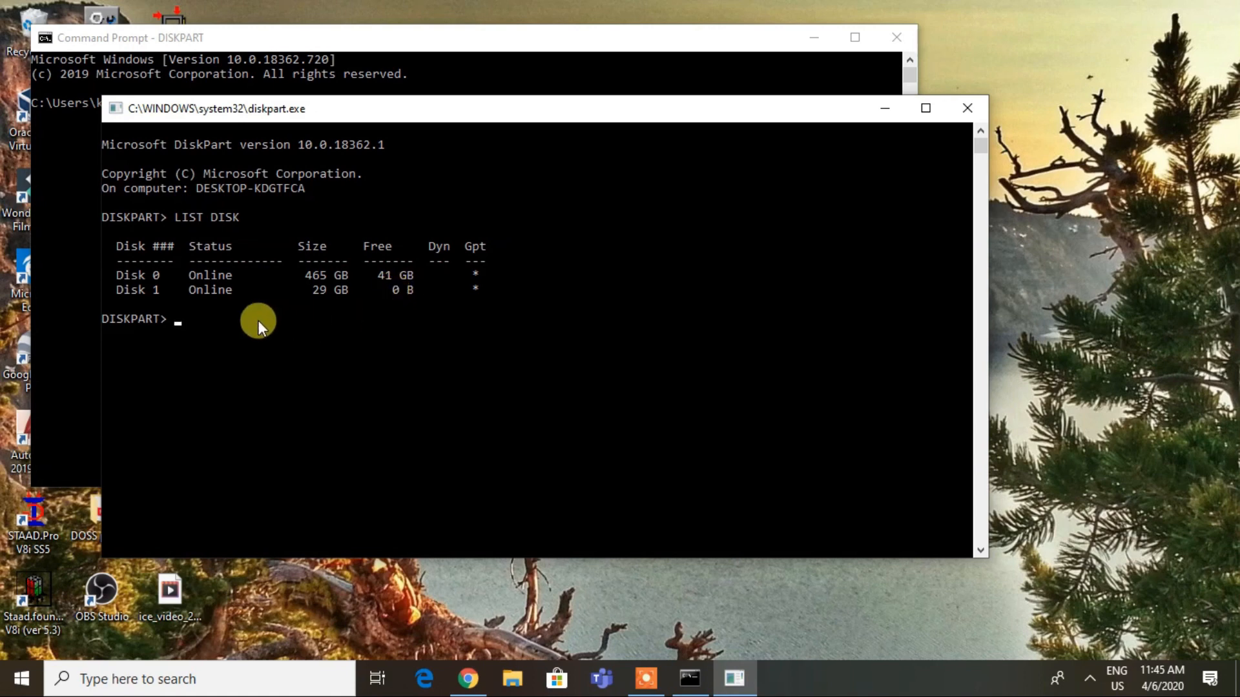
Select disk 1, the 29 GB USB, and CLEAN it of all partitions and data.
text(SELECT D)
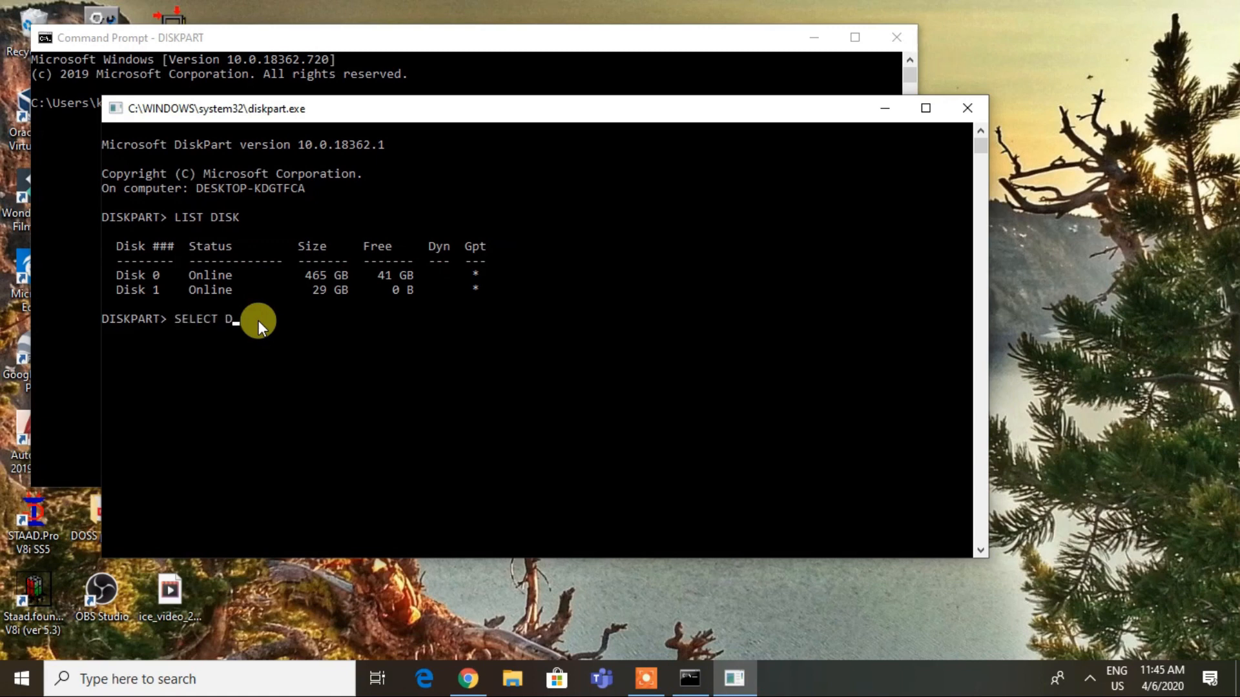
text(ISK)
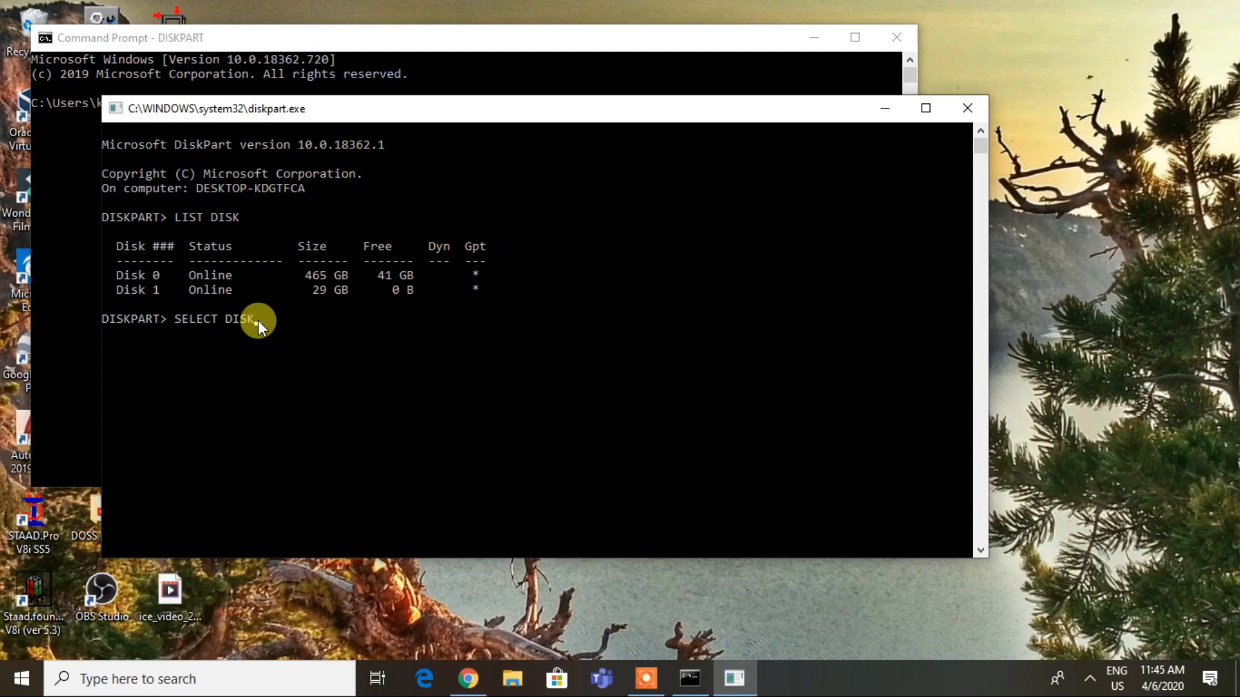
text(1)
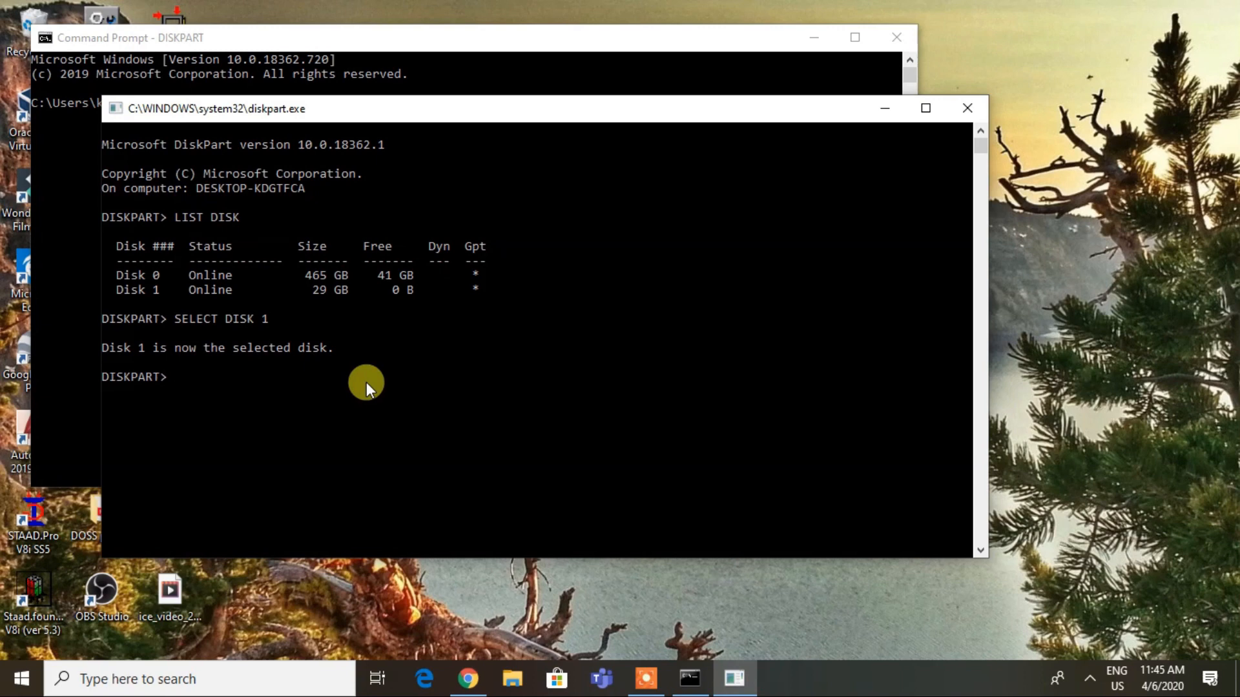
text(C)
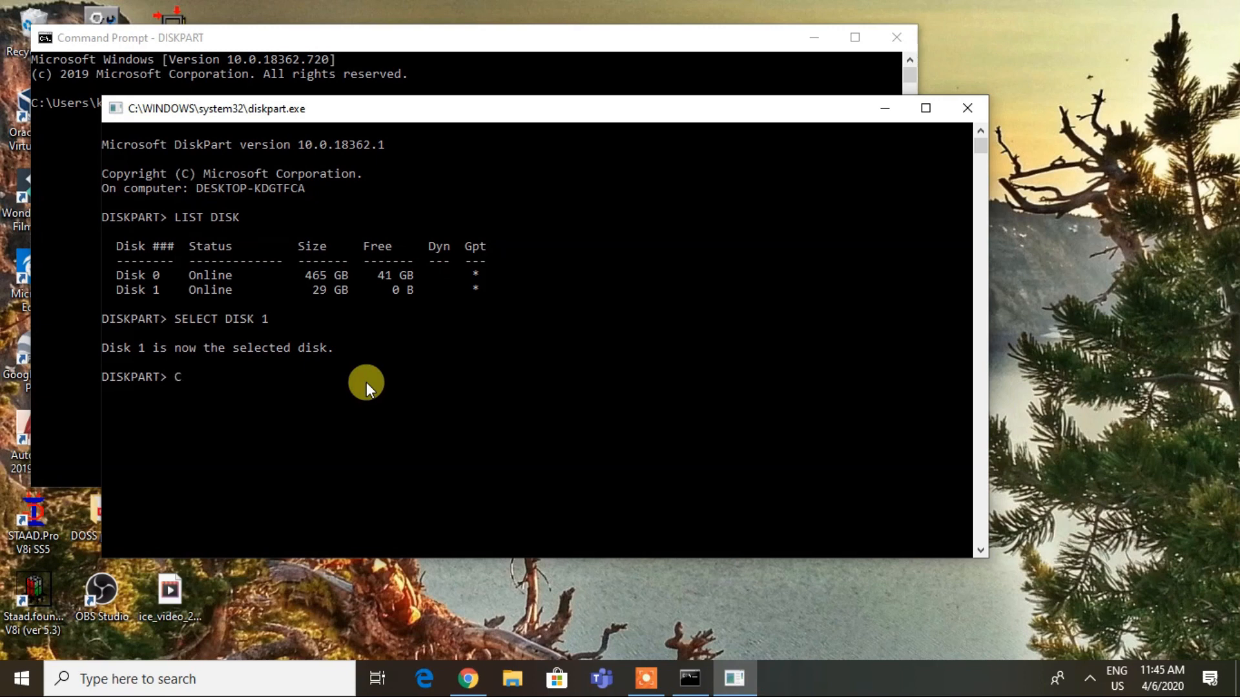
text(LEAN)
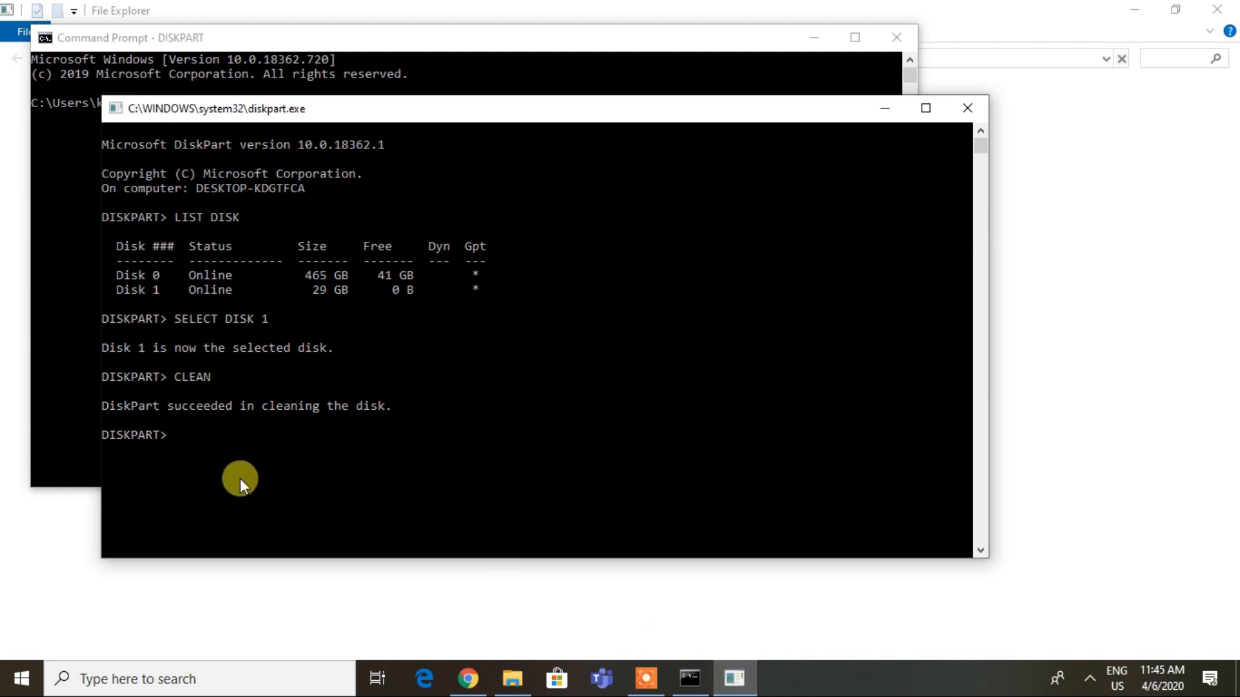
Run CREATE PARTITION PRIMARY to make a primary partition on disk 1.
text(C)
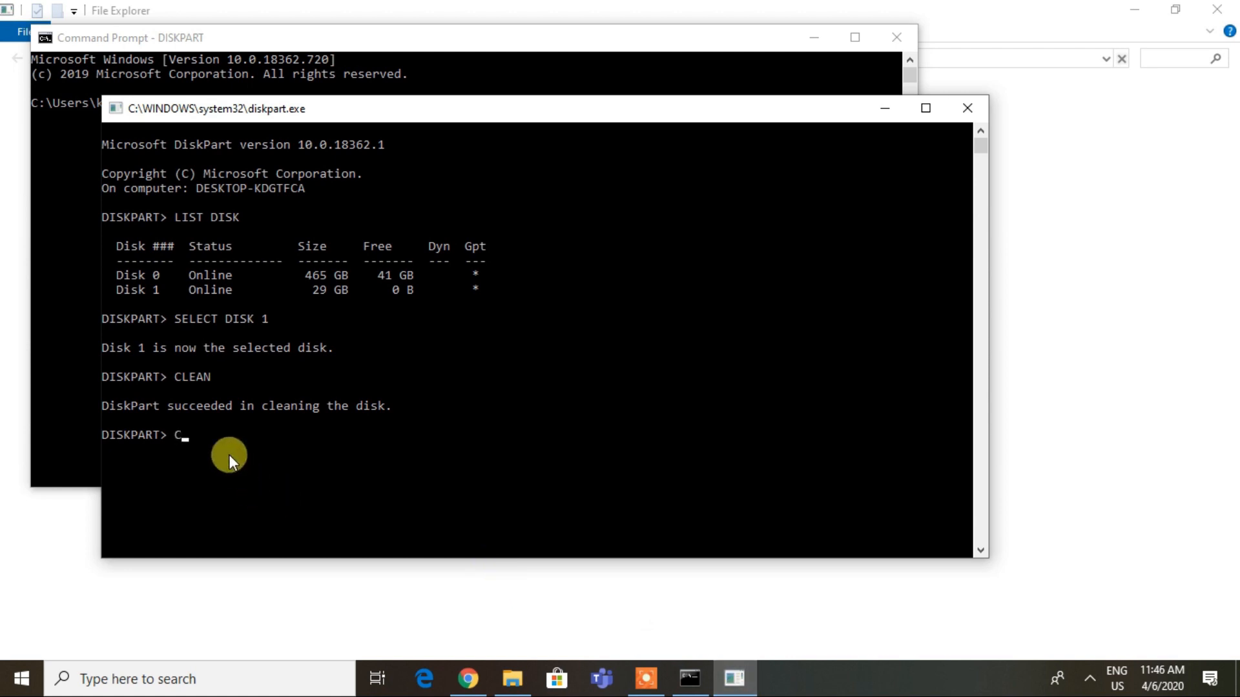
text(REATE)
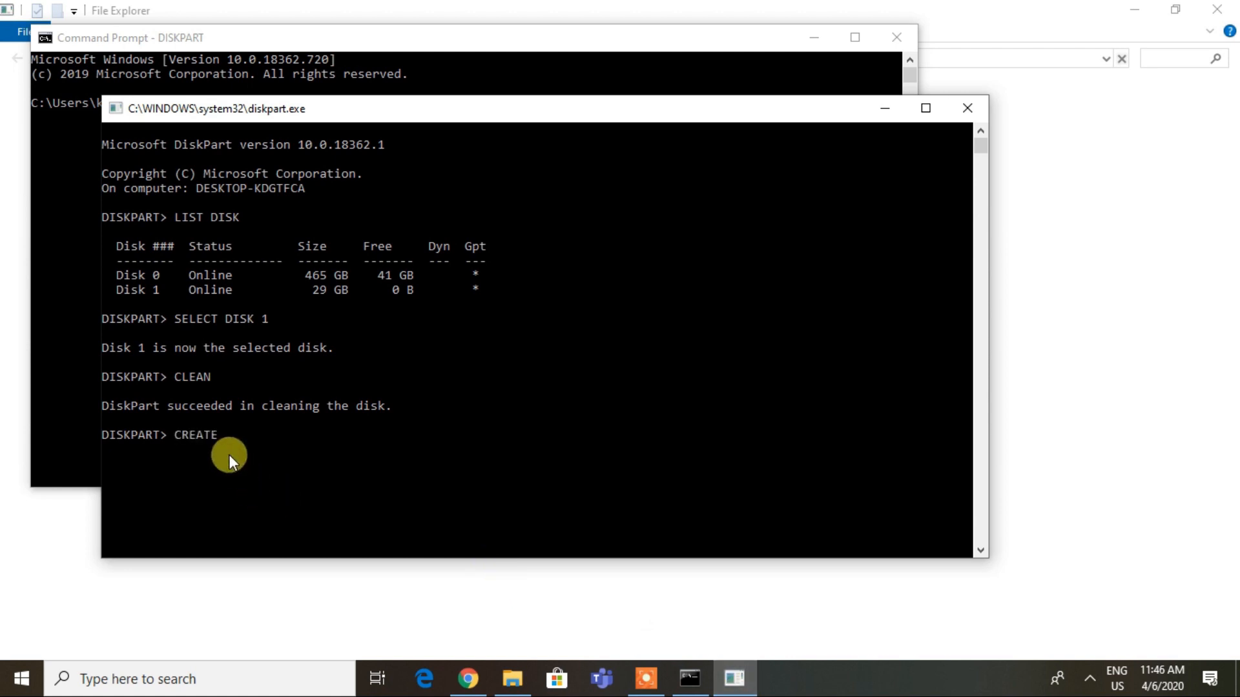
text(PARTIT)
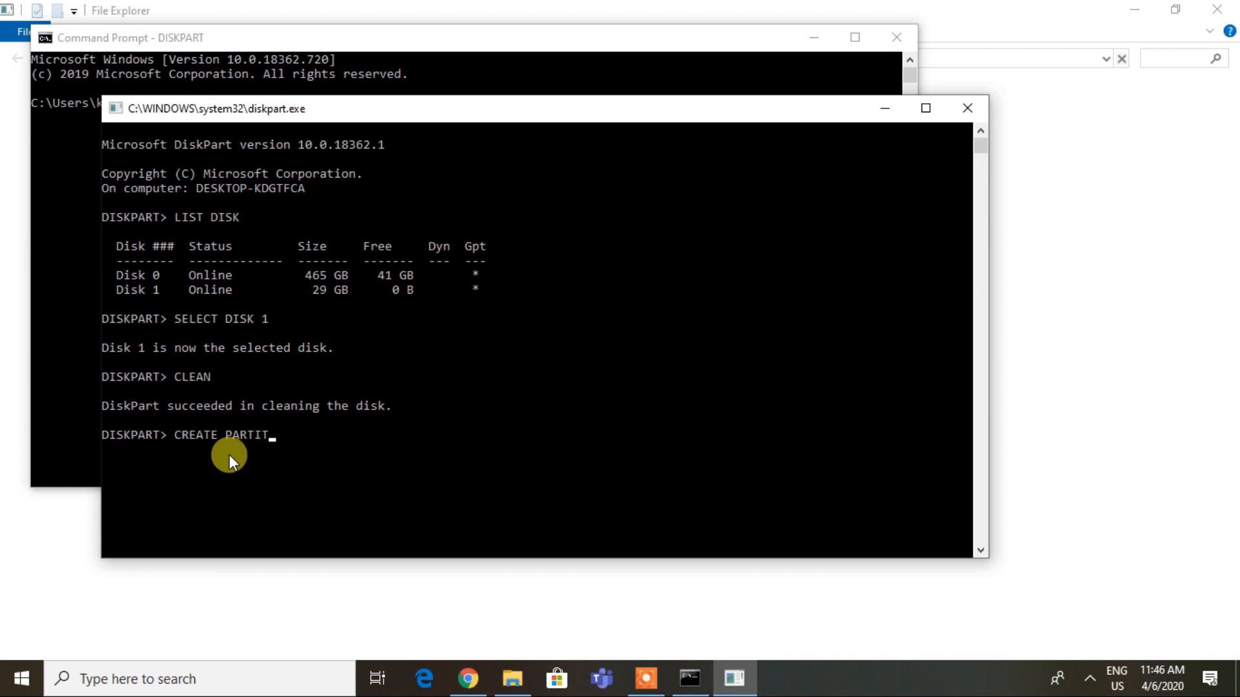
text(ION PR)
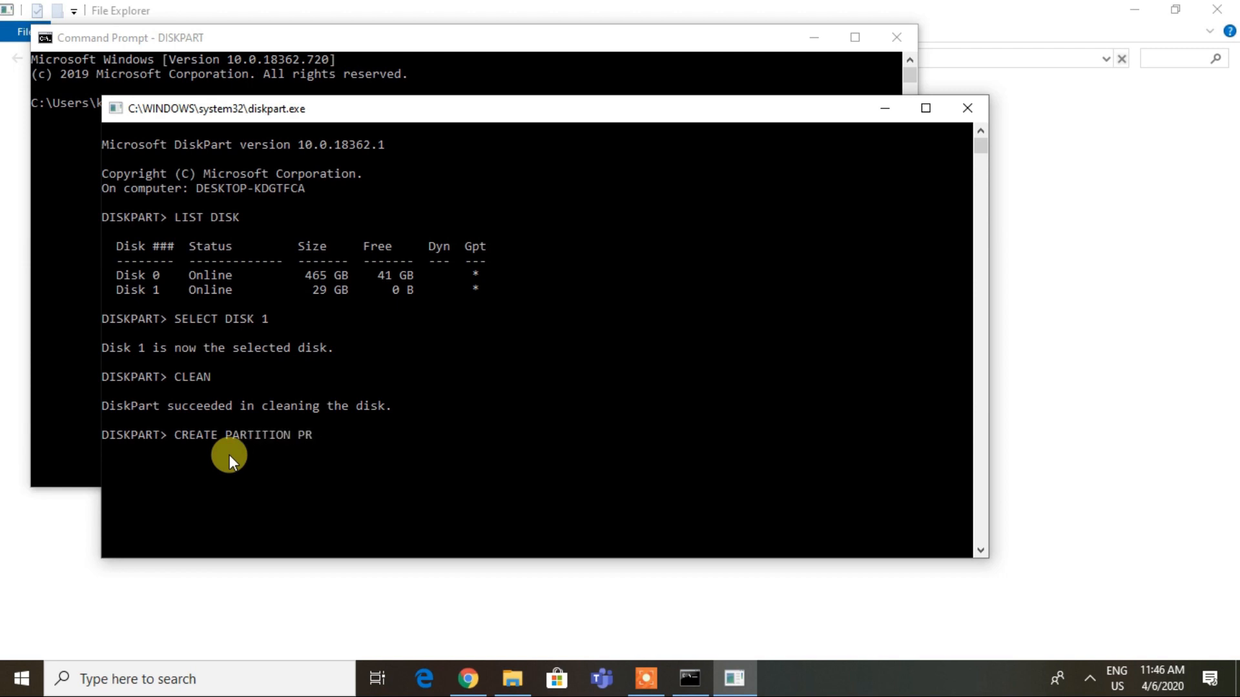
text(IMARY)
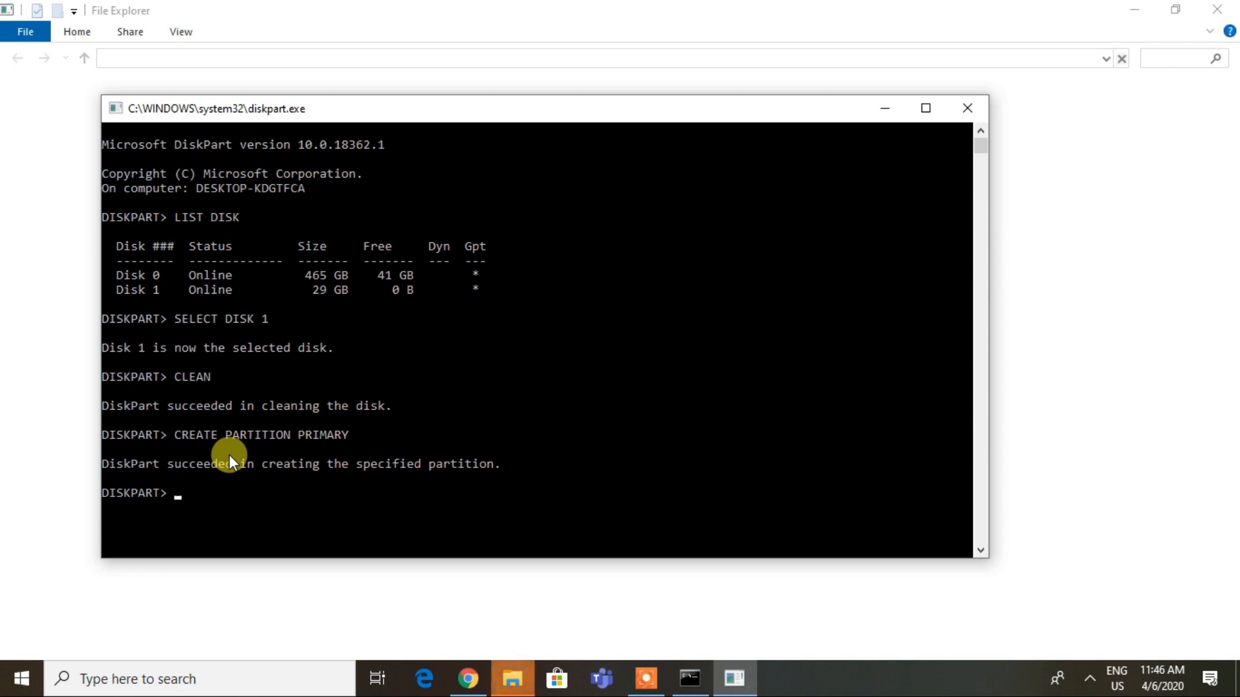
Run ACTIVE on the partition, refused because the disk isn't fixed MBR.
text(ACTI)
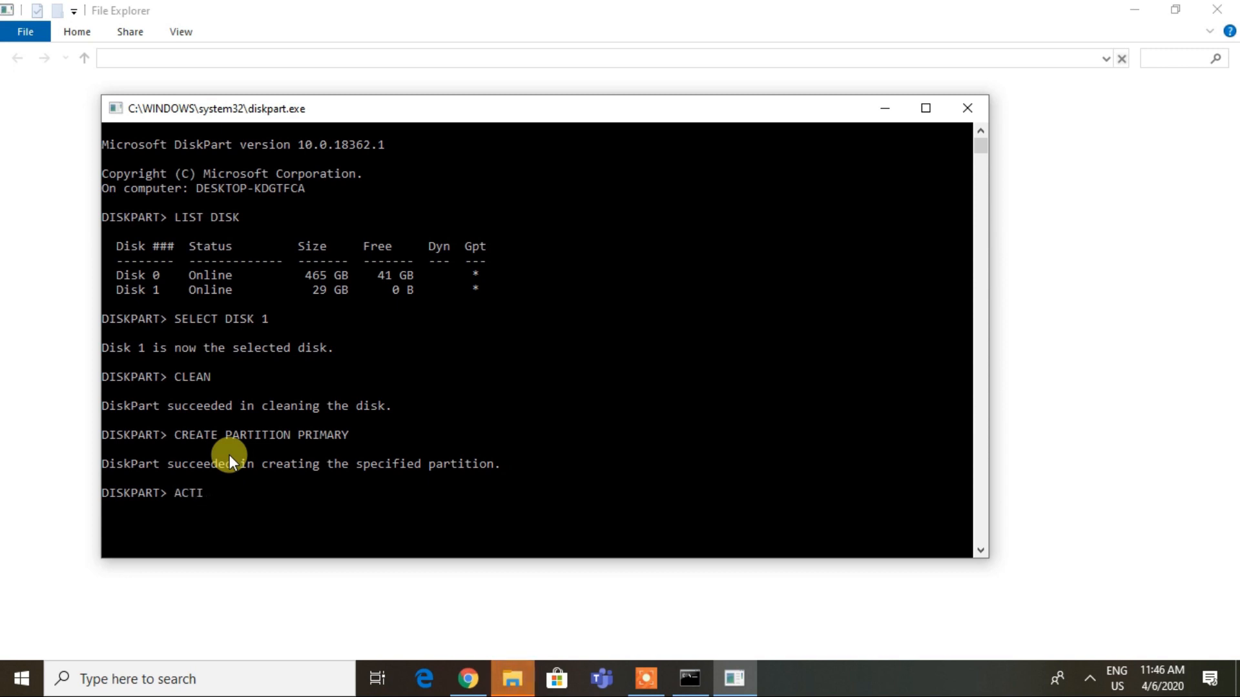
text(VE)
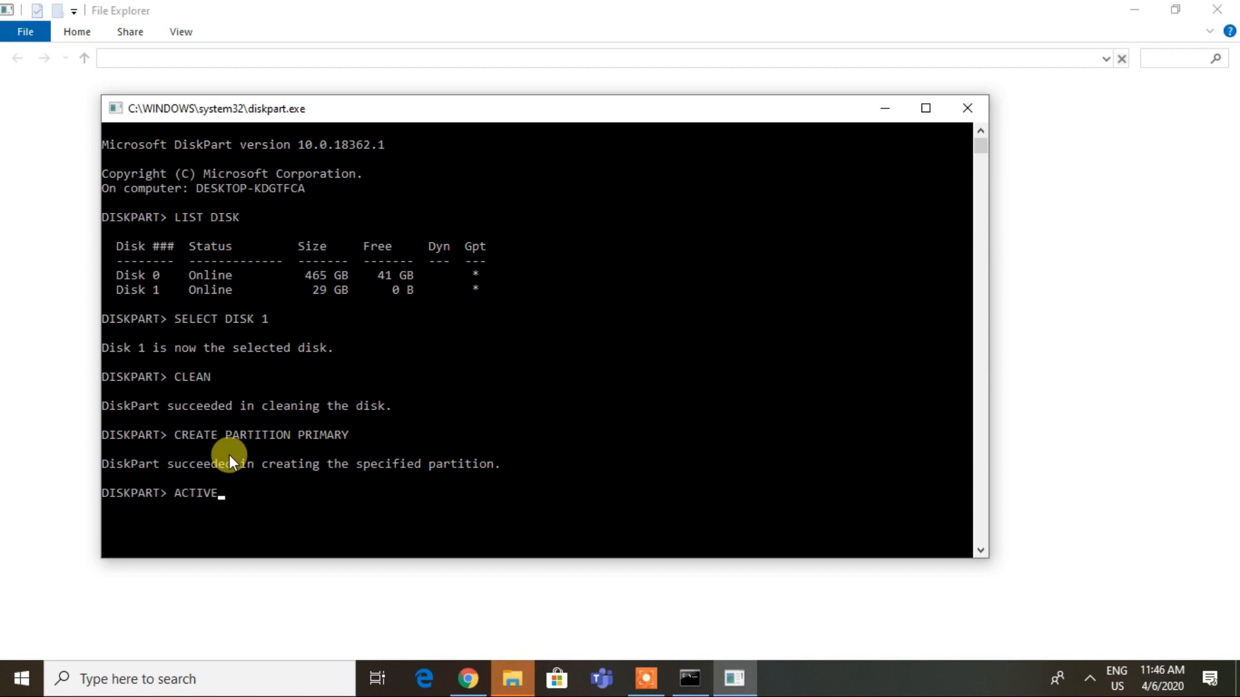
text(FO)
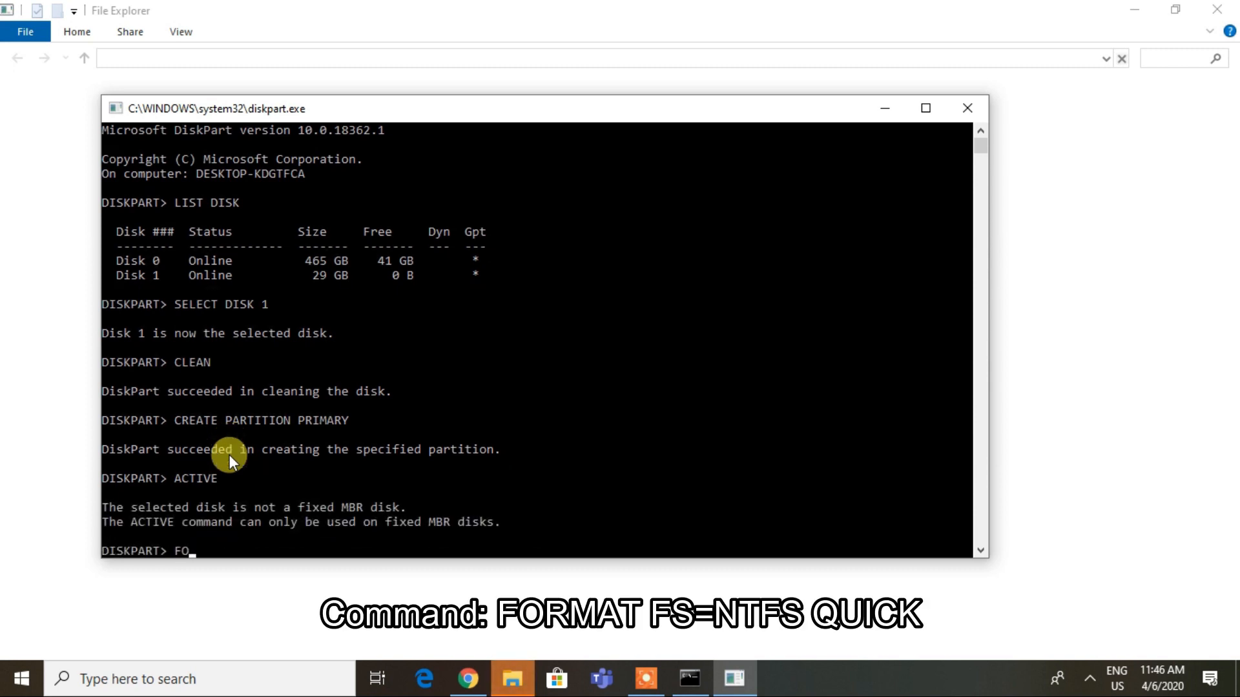
Run FORMAT FS=NTFS QUICK to quick-format the new partition as NTFS.
text(RMAT)
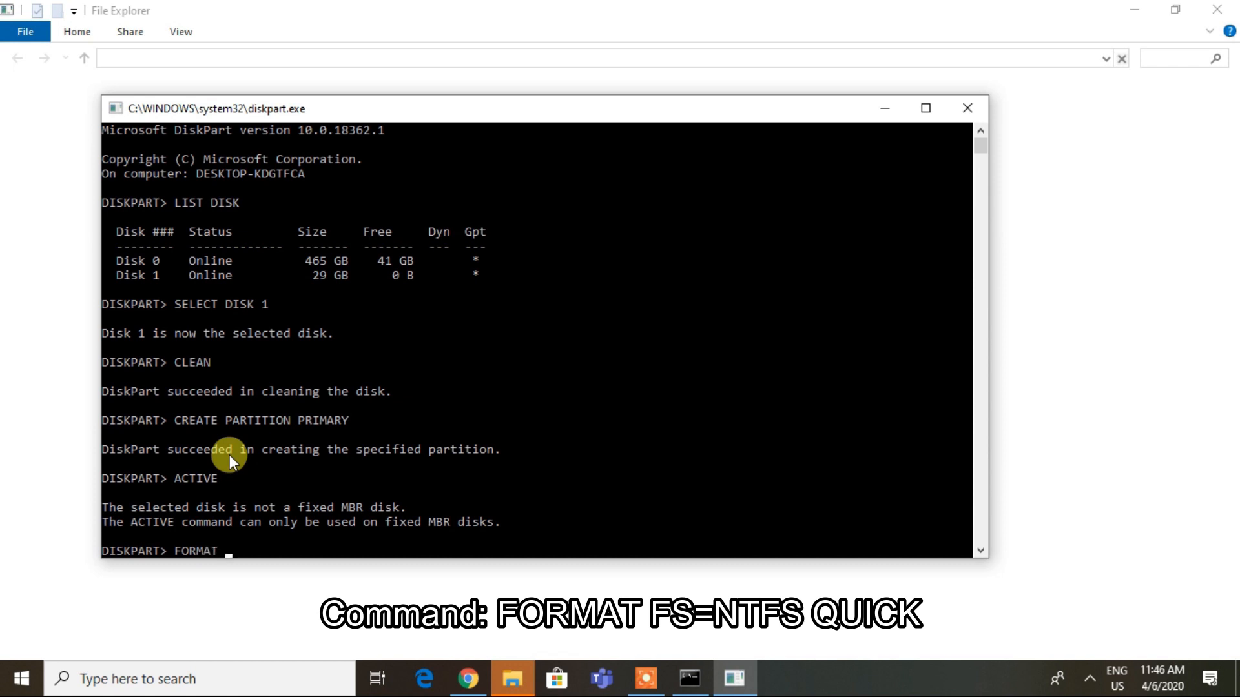
text(FS=)
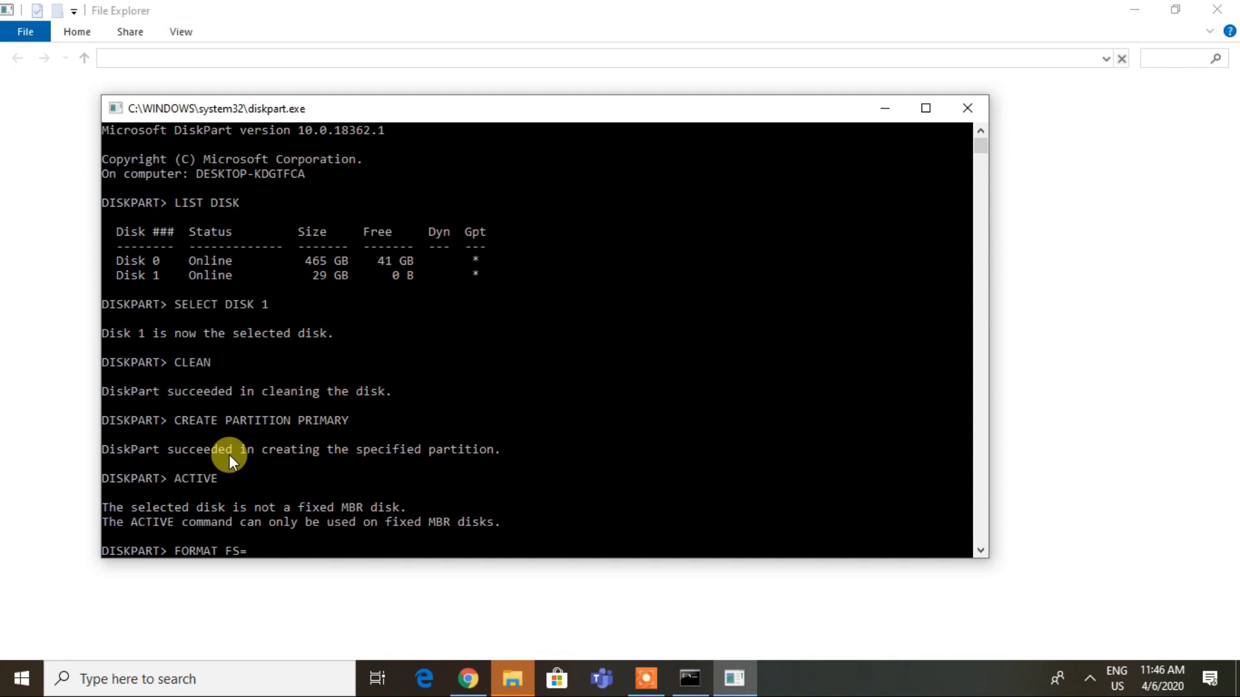
text(NTFS)
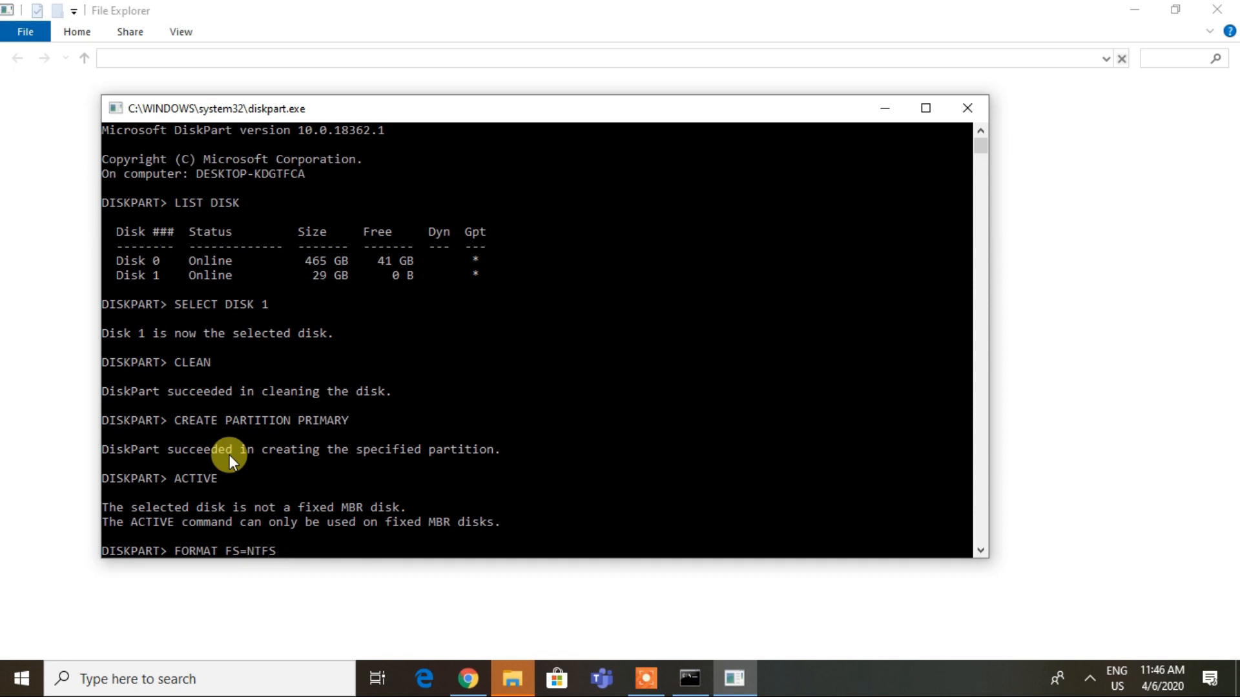
text(QUICK)
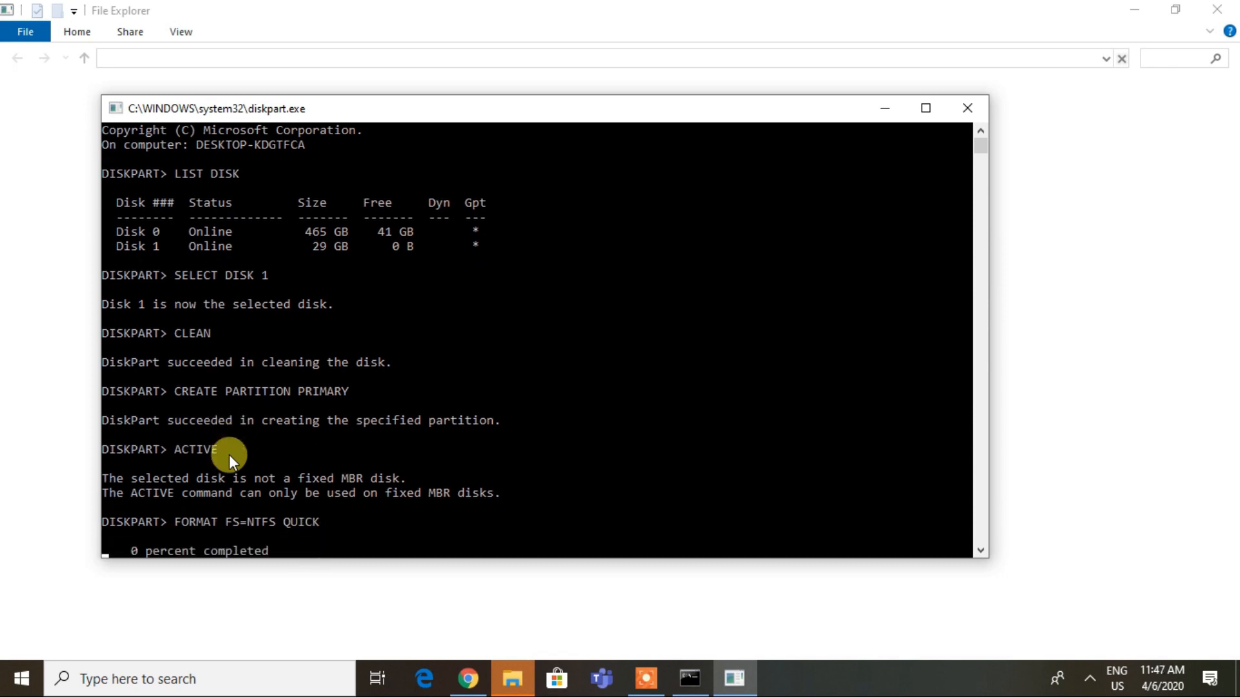
mouse_move(968, 173)
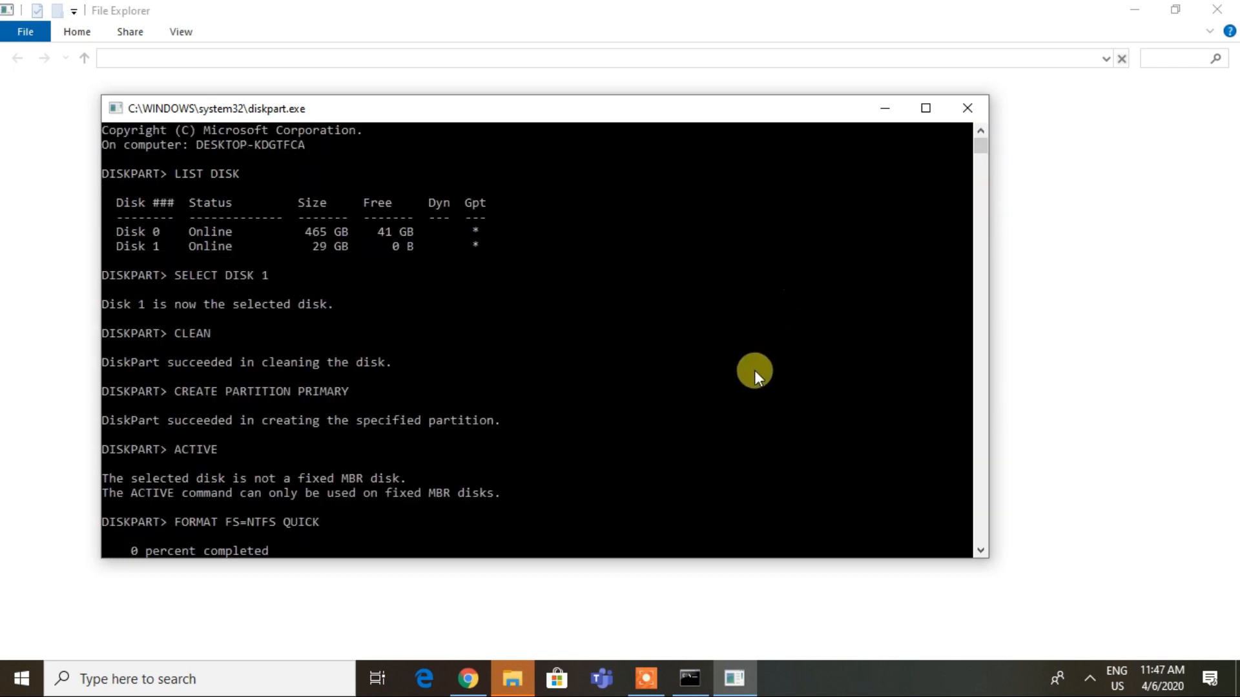
mouse_move(530, 491)
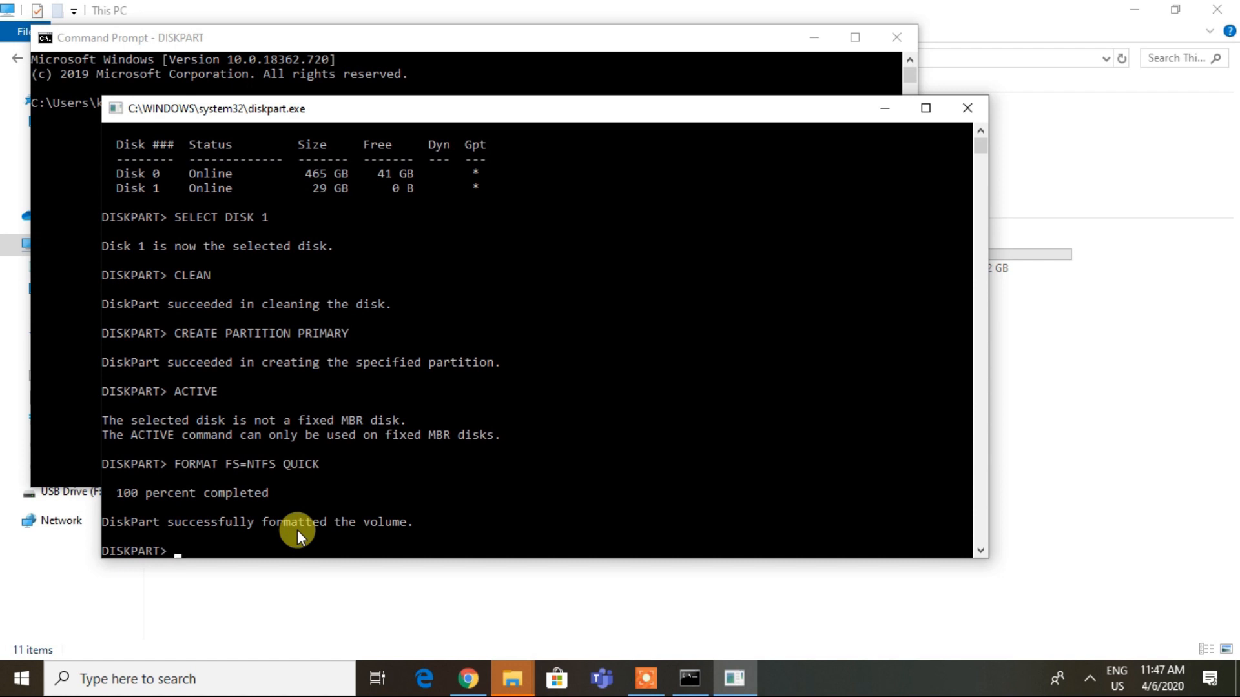
Run ASSIGN to give the formatted volume a drive letter.
text(ASS)
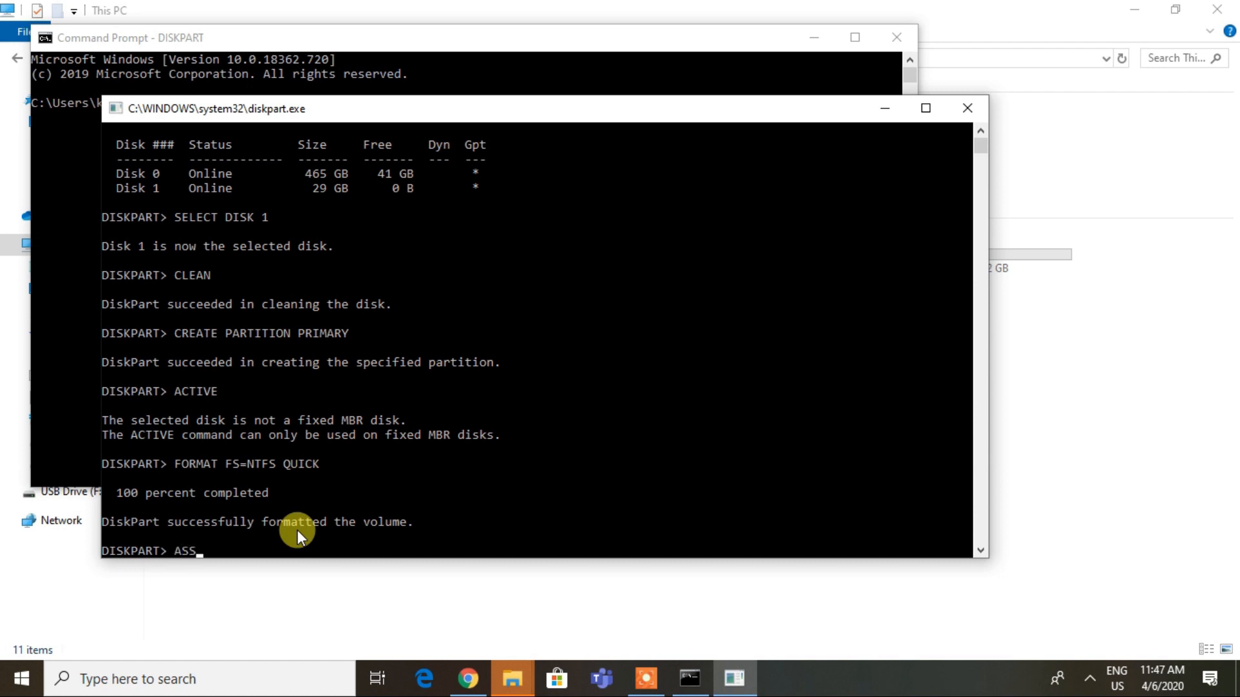
text(IGN)
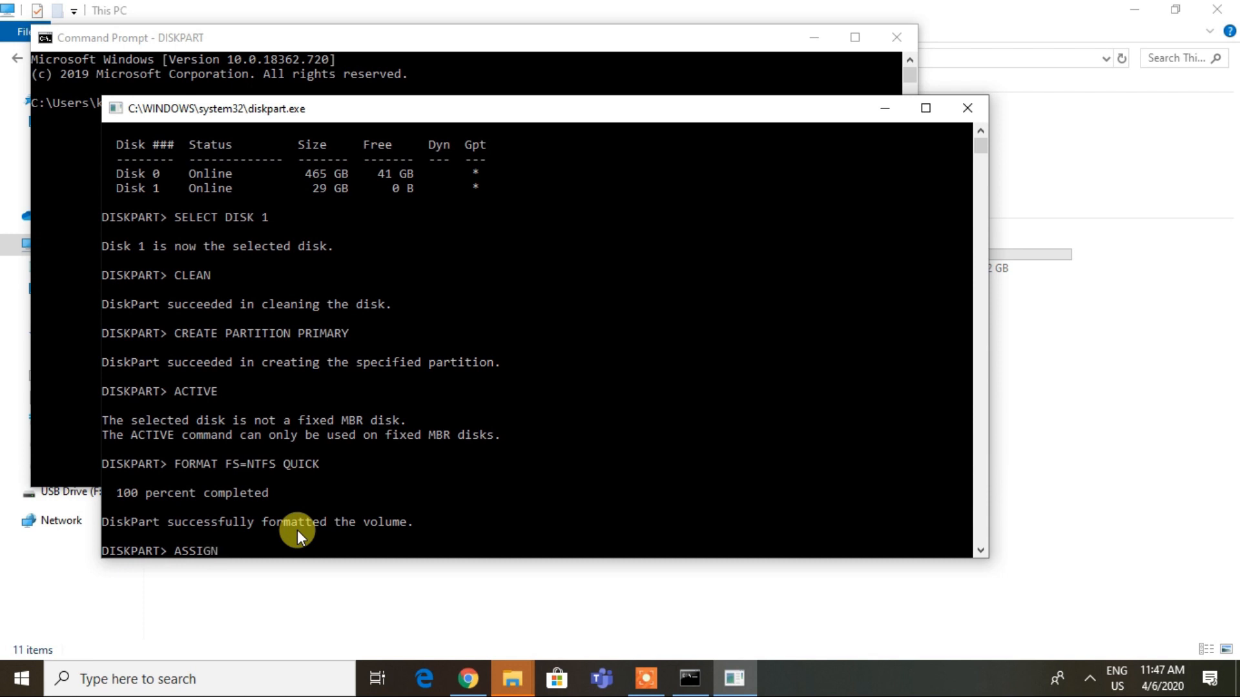
key(Return)
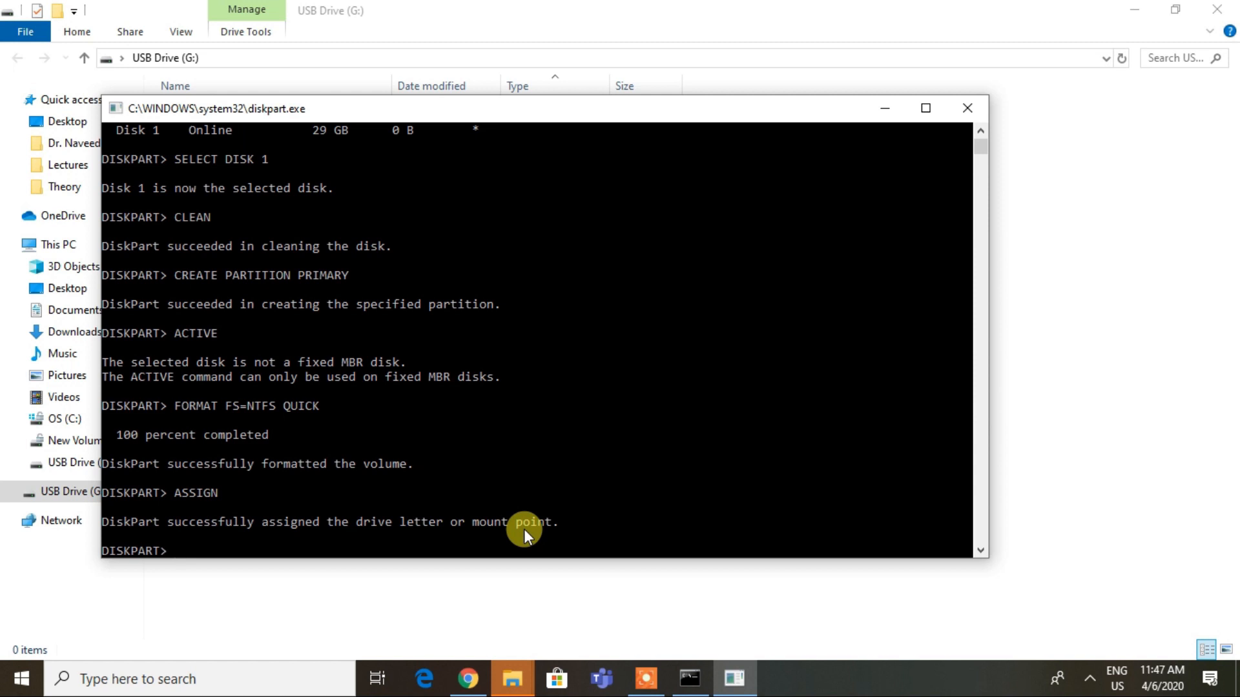
EXIT DiskPart and close its window, revealing the empty USB Drive (G:).
text(EXIT)
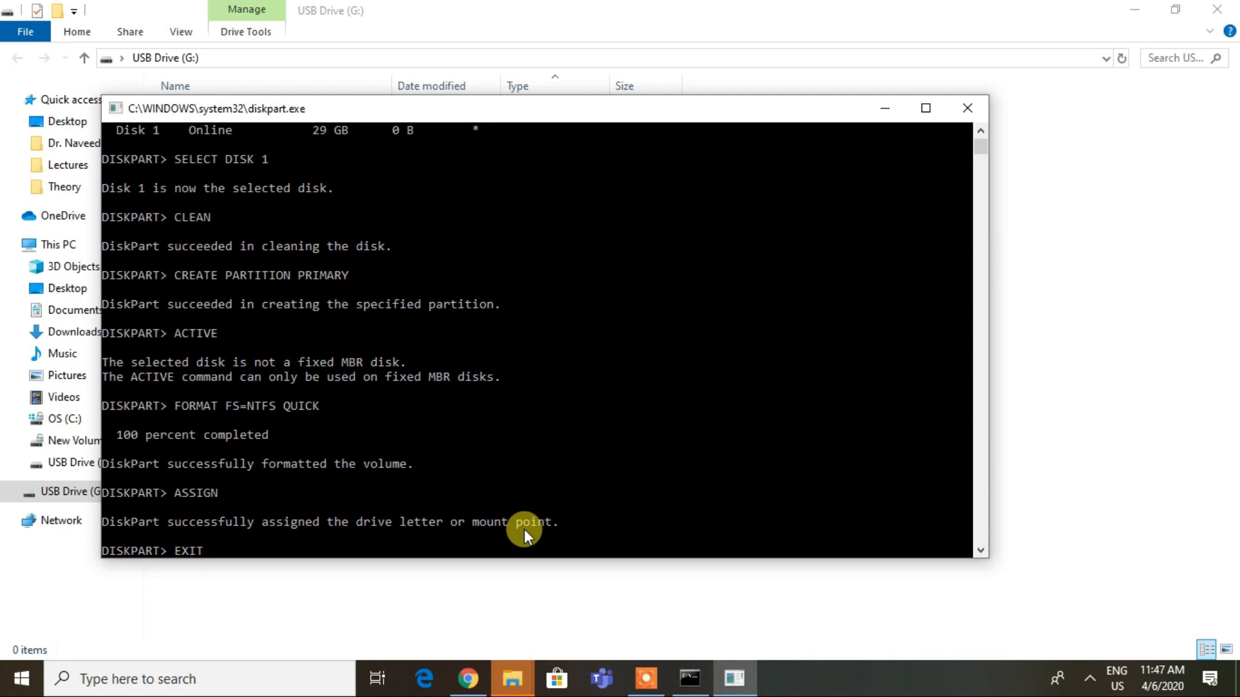
click(966, 108)
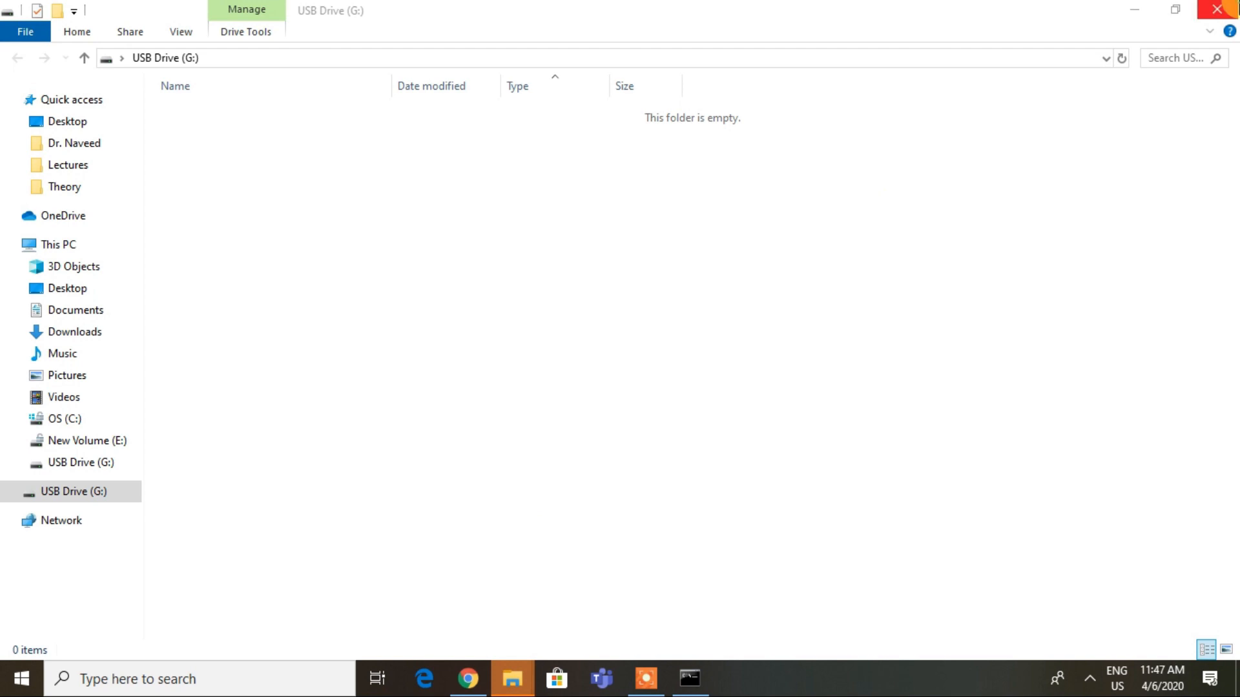